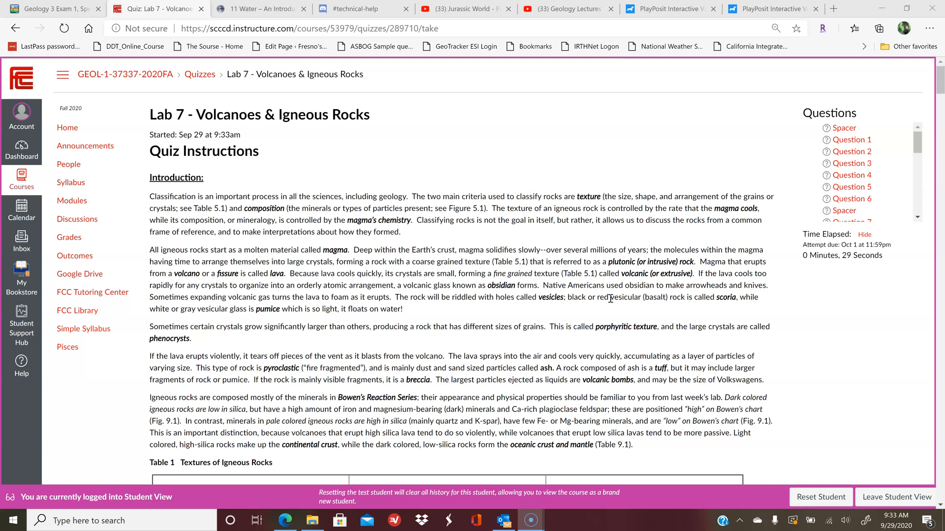
Scroll the quiz introduction down to the full Table 1 Textures of Igneous Rocks
scroll("down", 3)
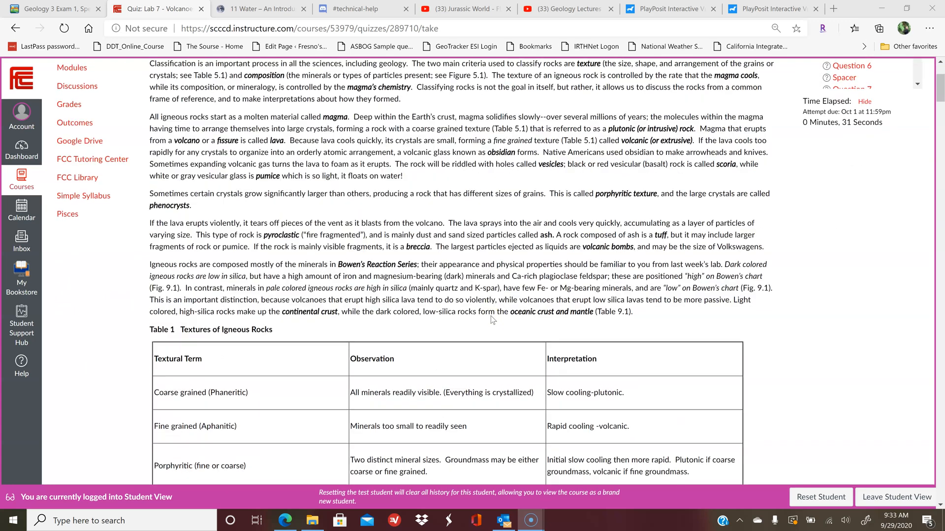
scroll("down", 3)
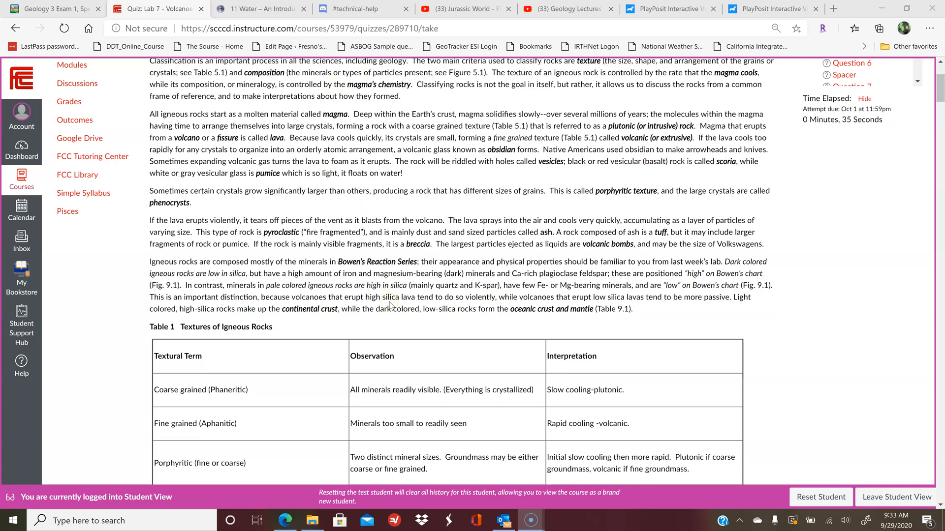
mouse_move(385, 285)
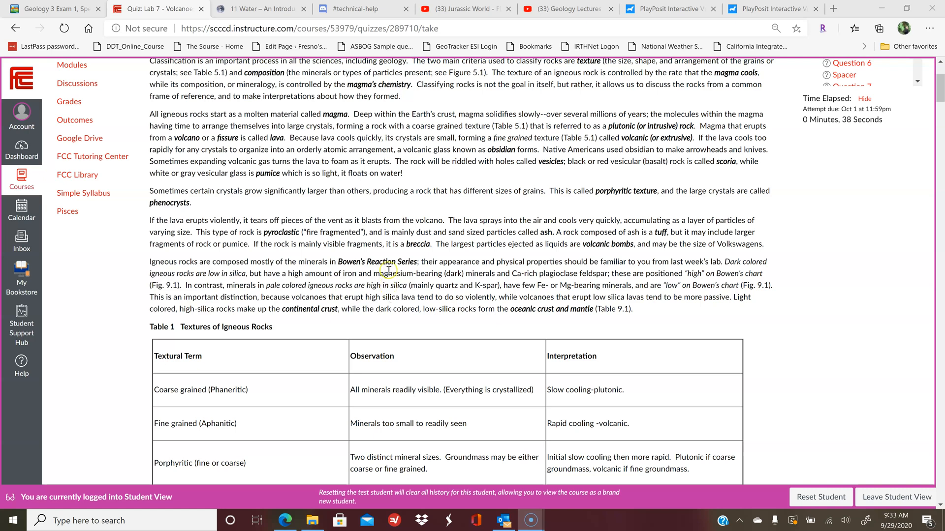
scroll("down", 3)
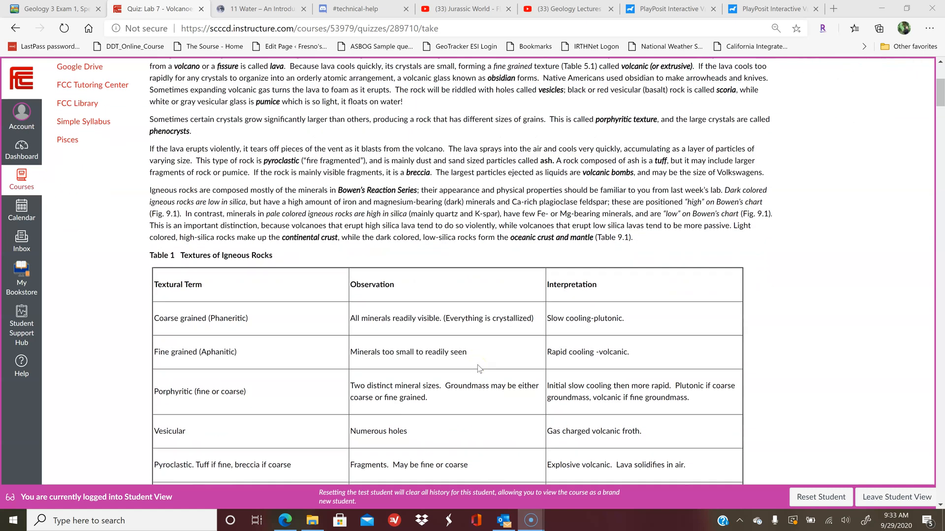
scroll("down", 3)
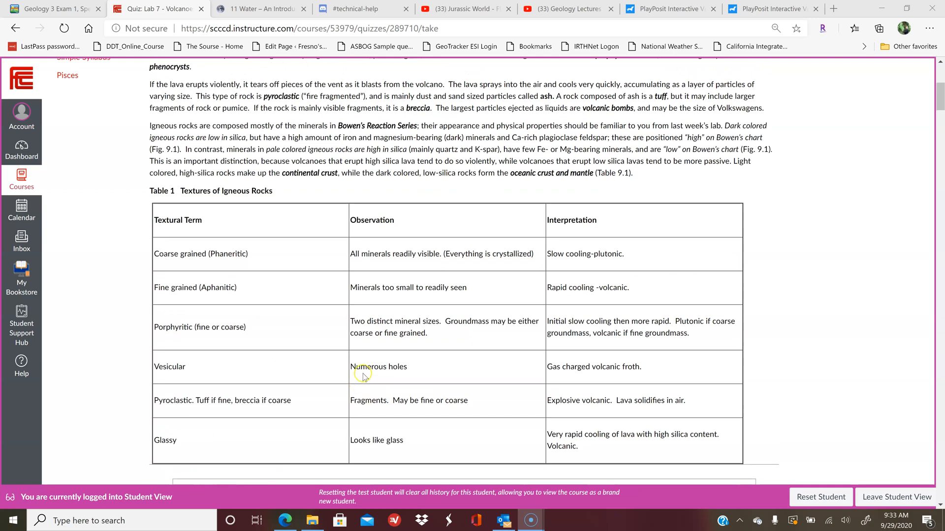
mouse_move(327, 184)
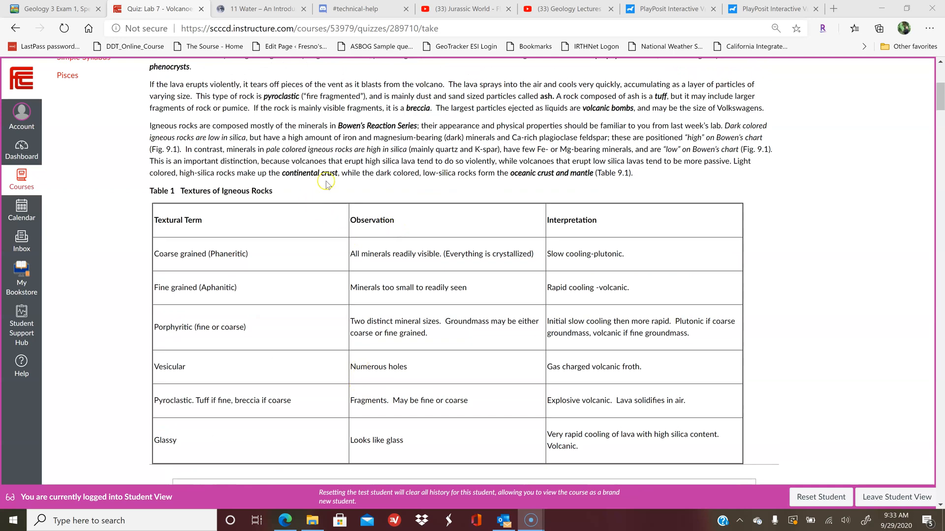
mouse_move(591, 228)
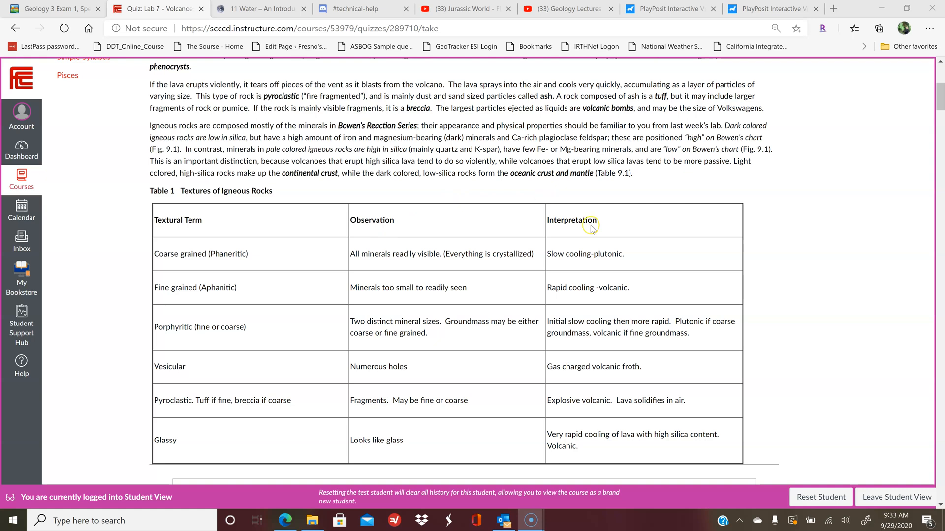
Scroll through Part 1 - Viscosity materials and procedure to the viscosity experiment video
scroll("down", 3)
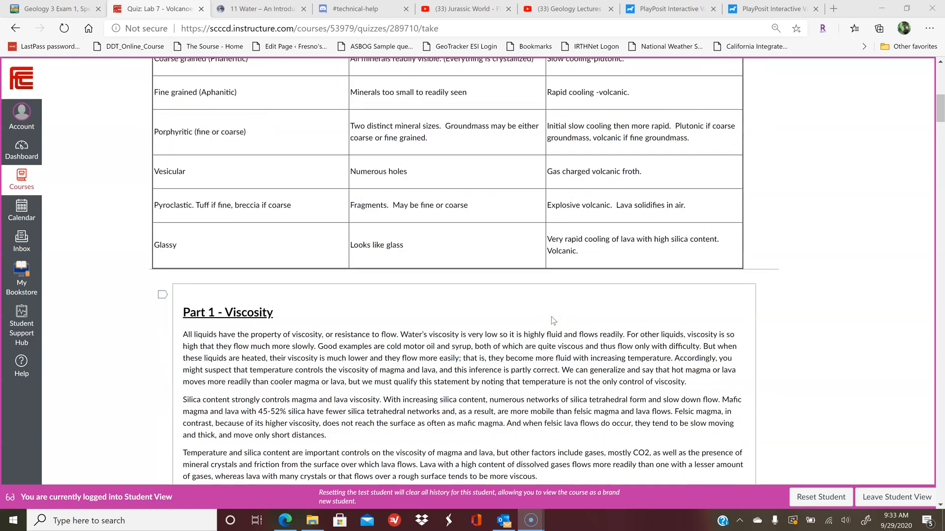
scroll("down", 3)
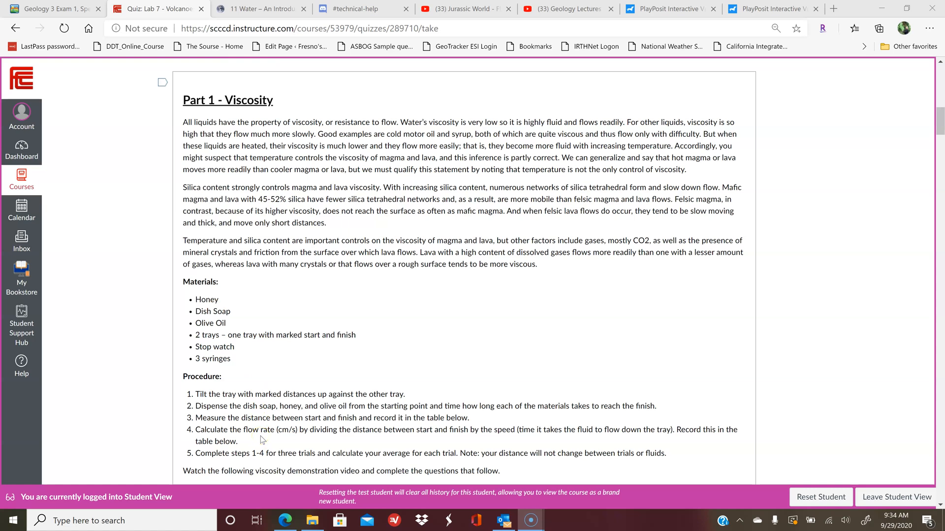
scroll("down", 3)
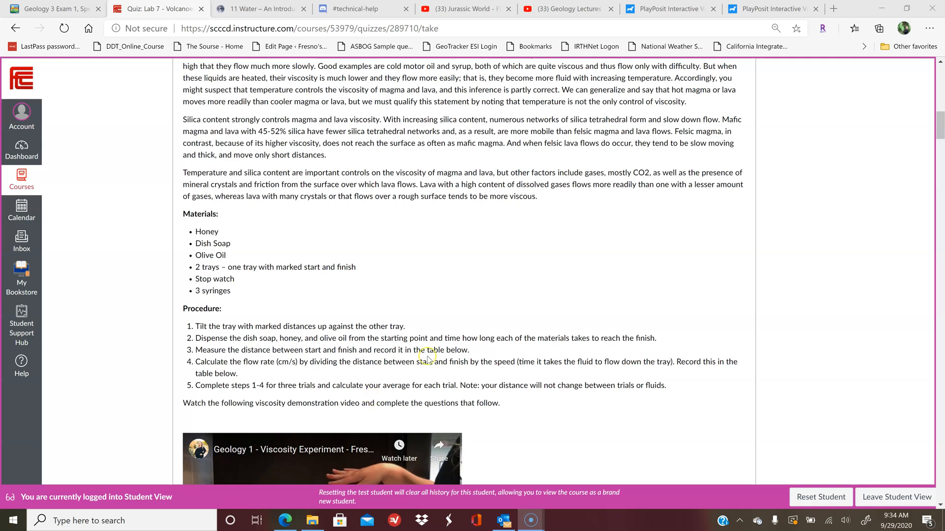
mouse_move(605, 389)
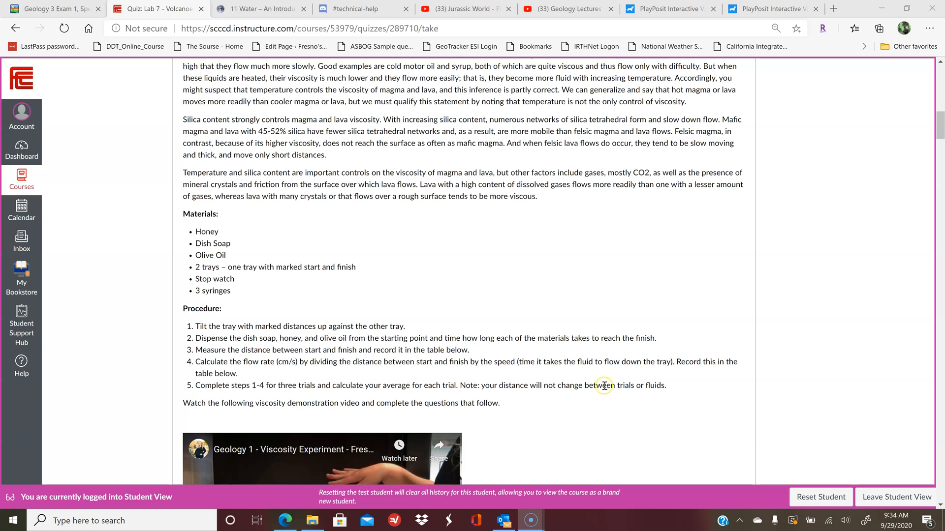
scroll("down", 3)
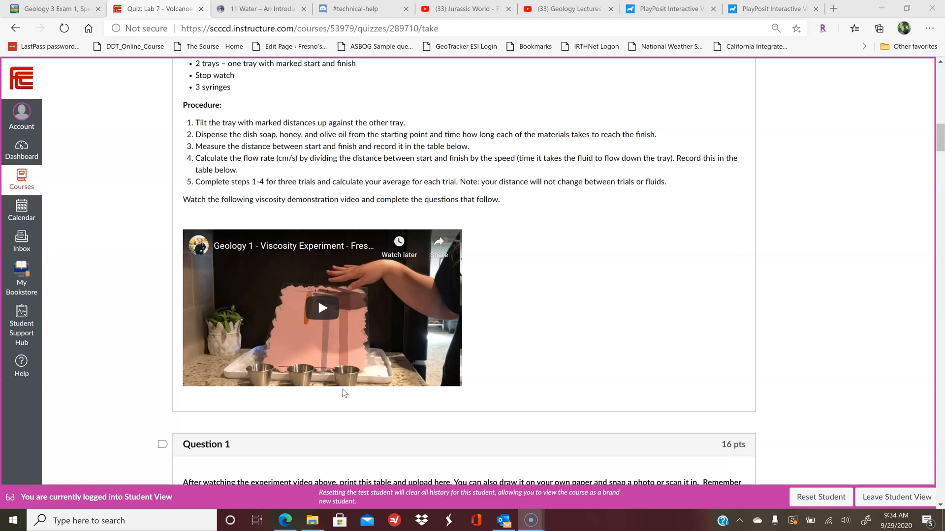
Scroll to Question 1 and Table 2 grid for olive oil and dish soap trials
scroll("down", 3)
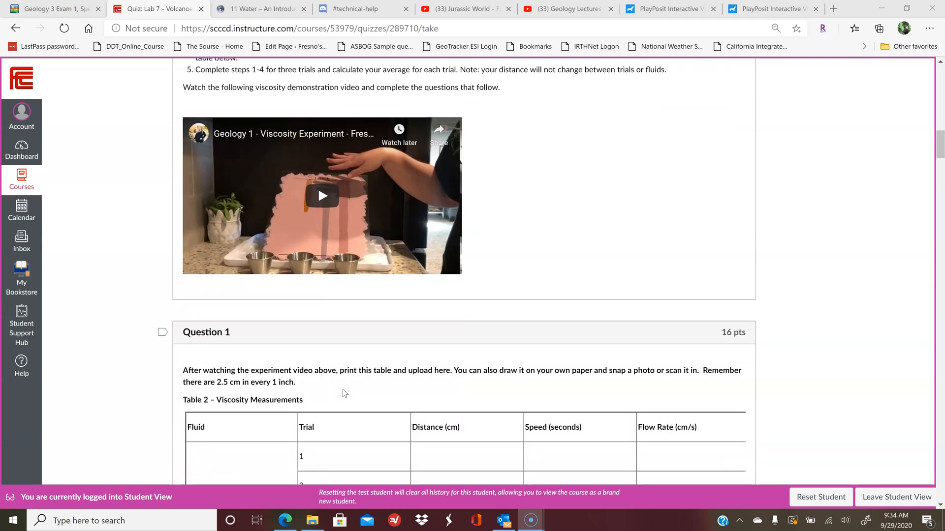
scroll("down", 3)
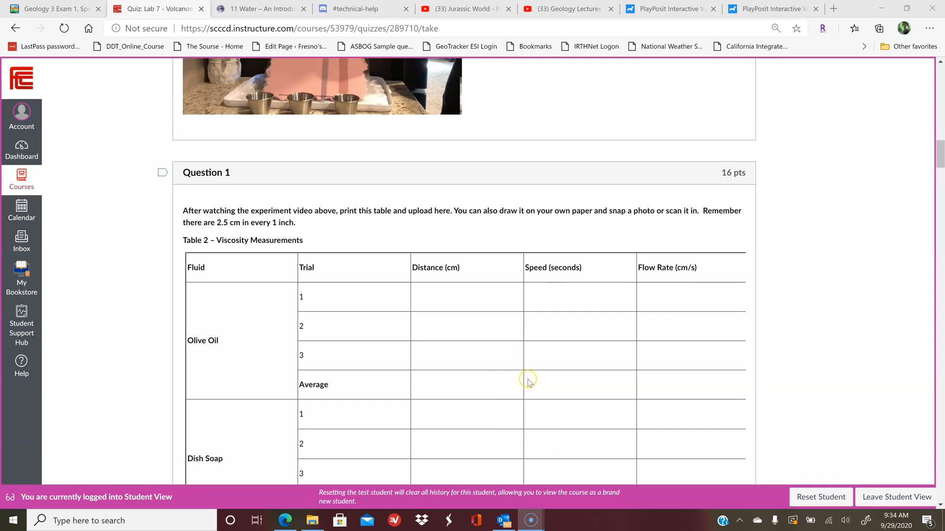
mouse_move(477, 411)
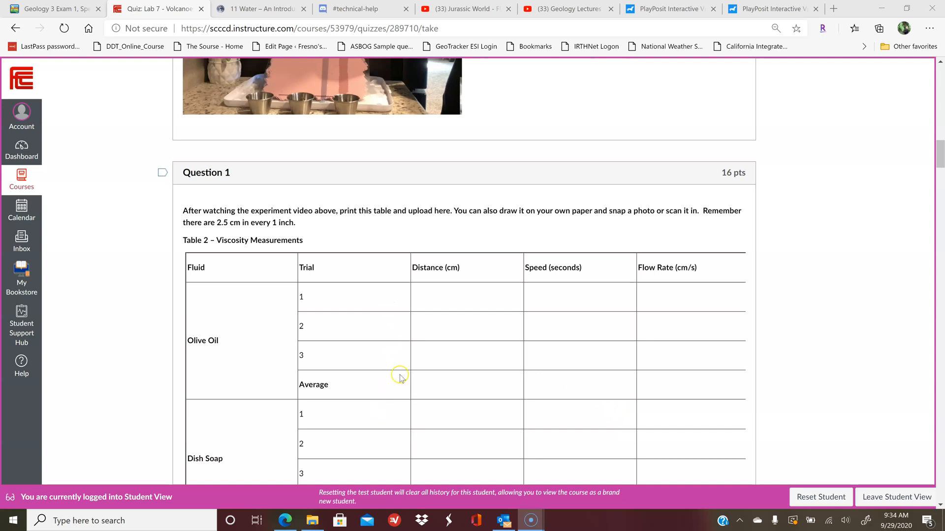
mouse_move(673, 381)
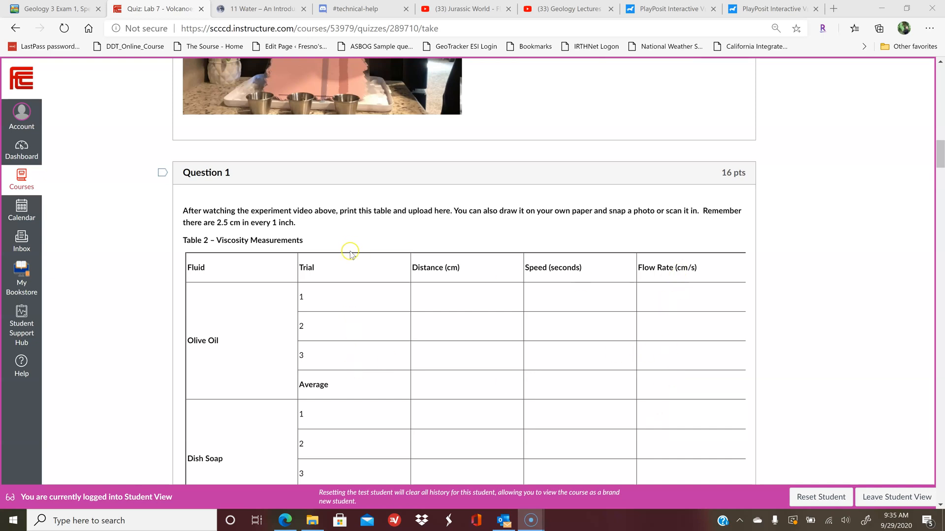
mouse_move(686, 277)
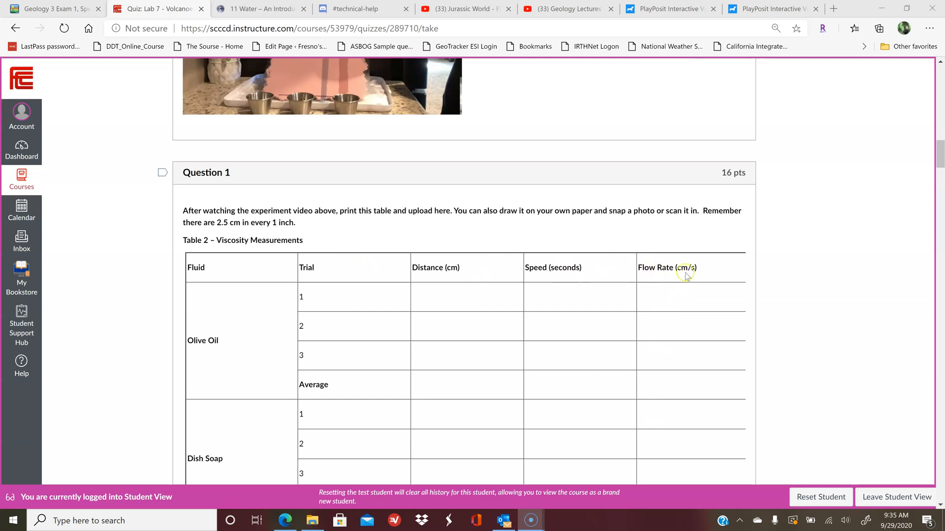
mouse_move(692, 279)
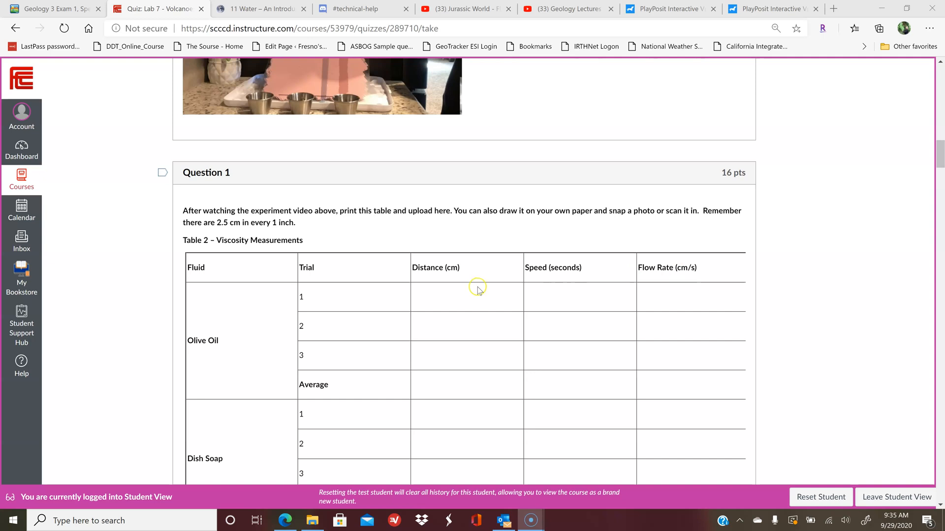
mouse_move(550, 296)
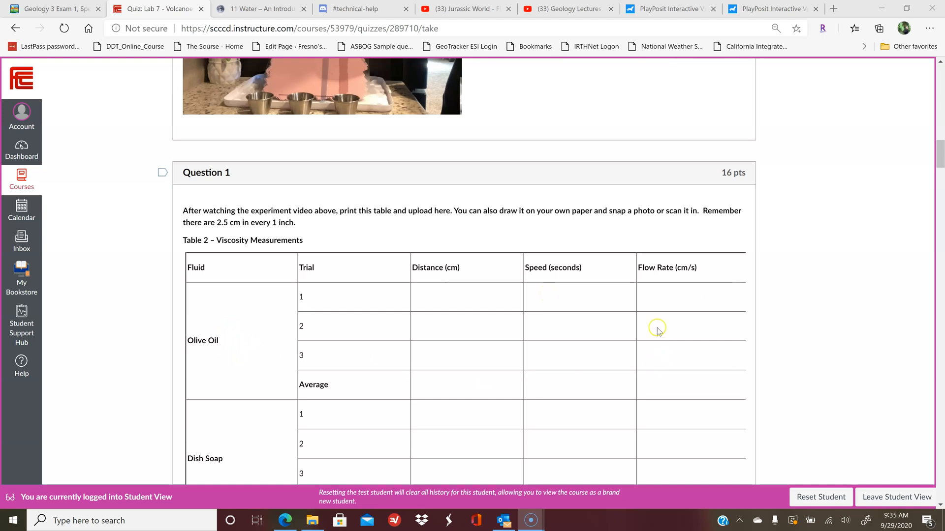
mouse_move(653, 395)
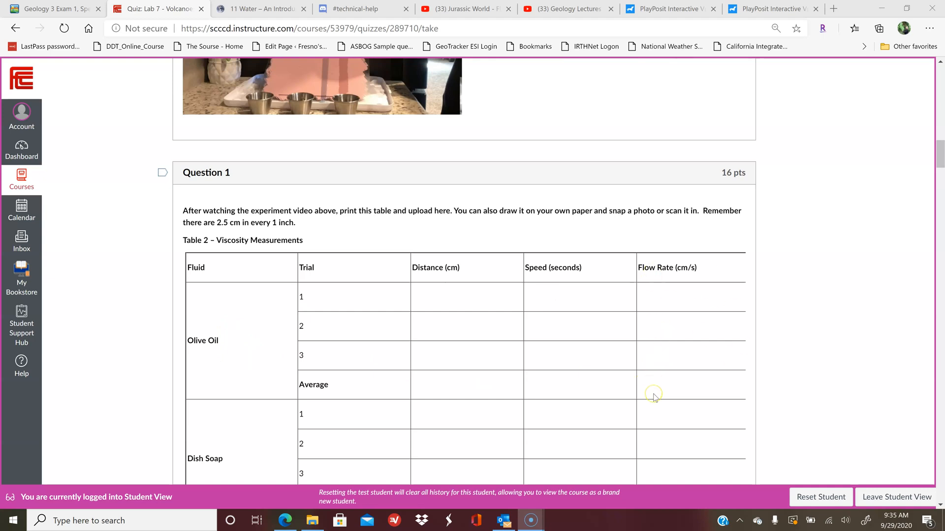
Read Questions 2–6 on flow rate and viscosity down to the Part 2 heading
scroll("down", 3)
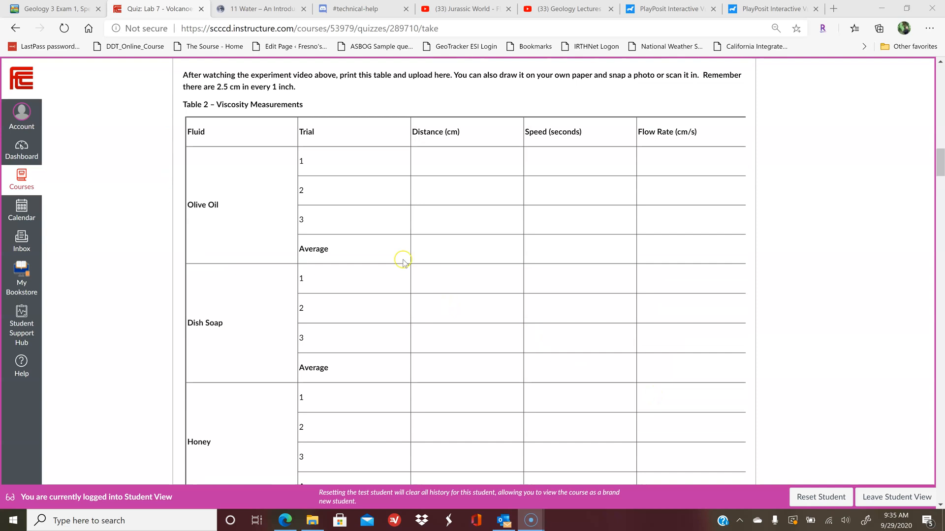
mouse_move(270, 413)
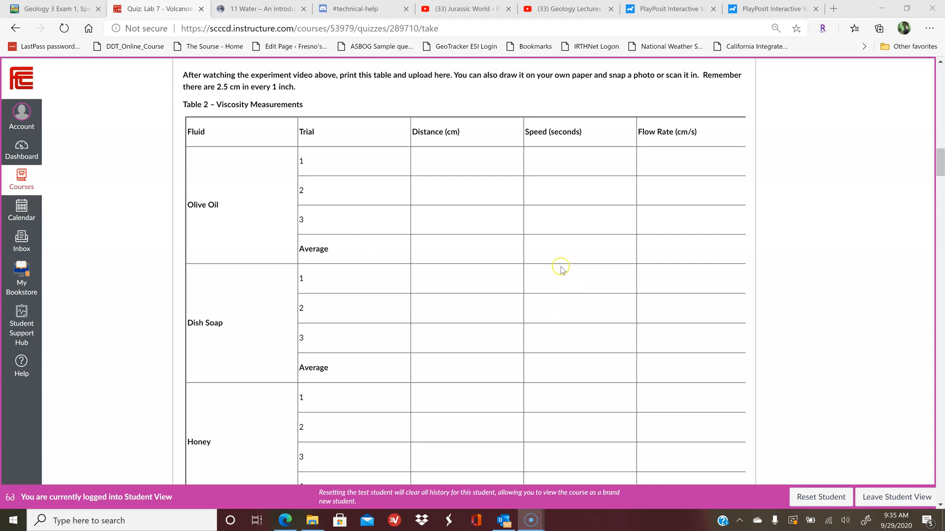
mouse_move(511, 271)
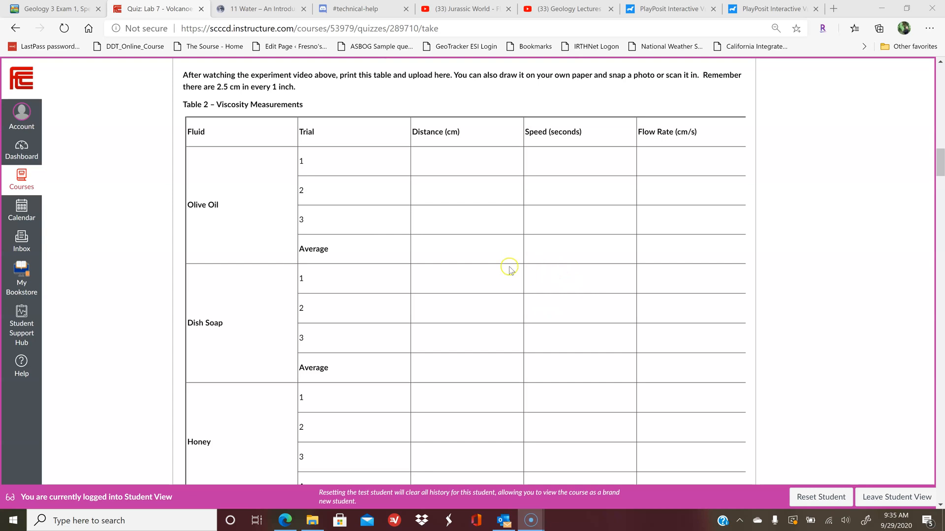
mouse_move(490, 269)
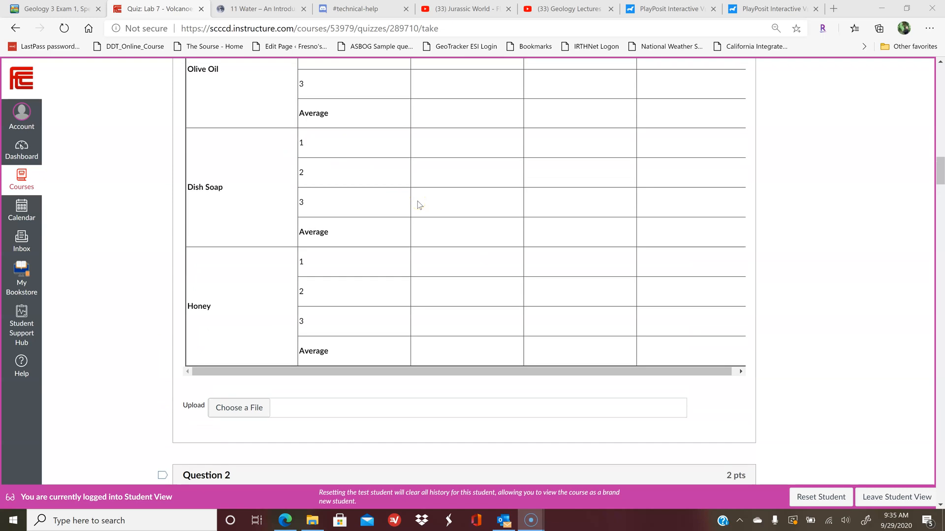
left_click(433, 209)
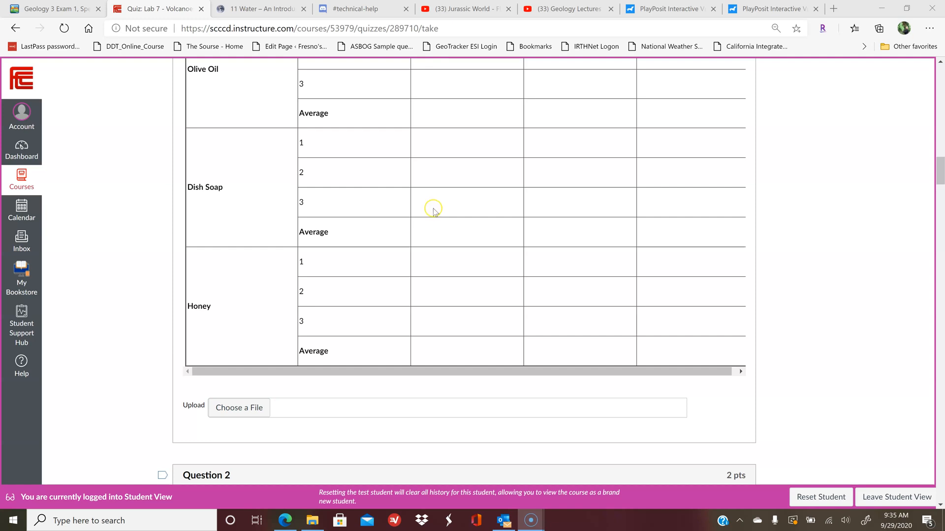
mouse_move(546, 303)
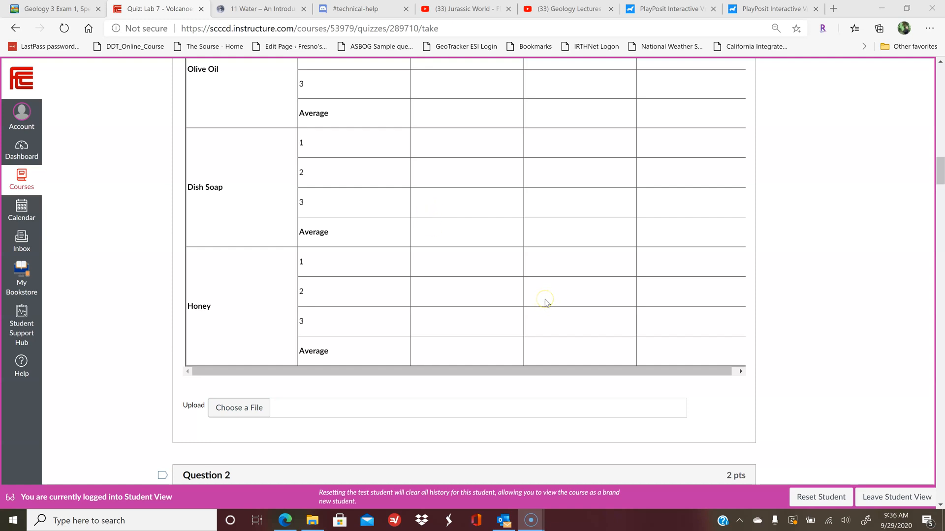
mouse_move(544, 304)
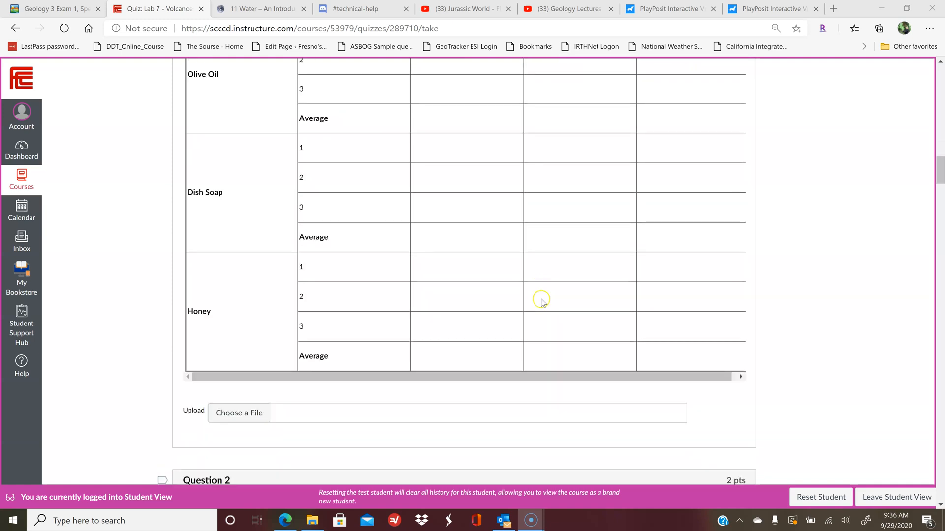
scroll("down", 3)
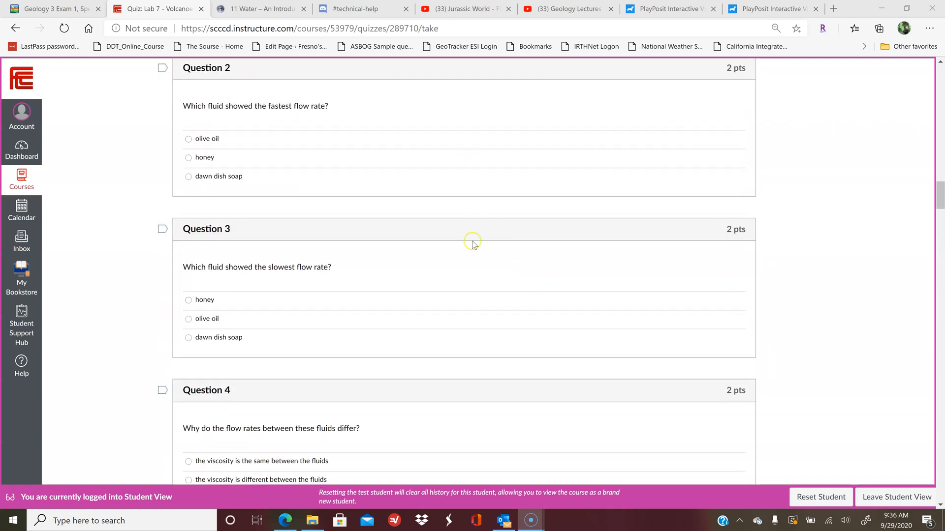
scroll("down", 3)
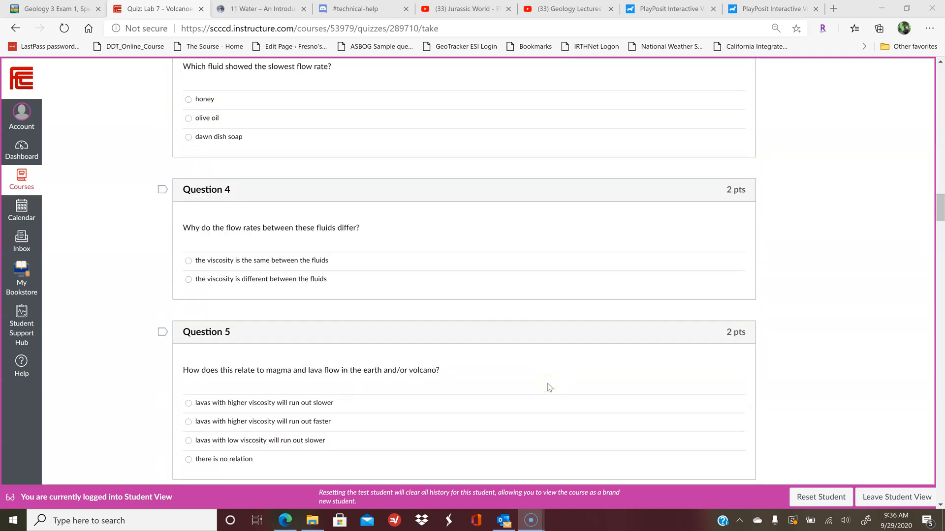
scroll("down", 3)
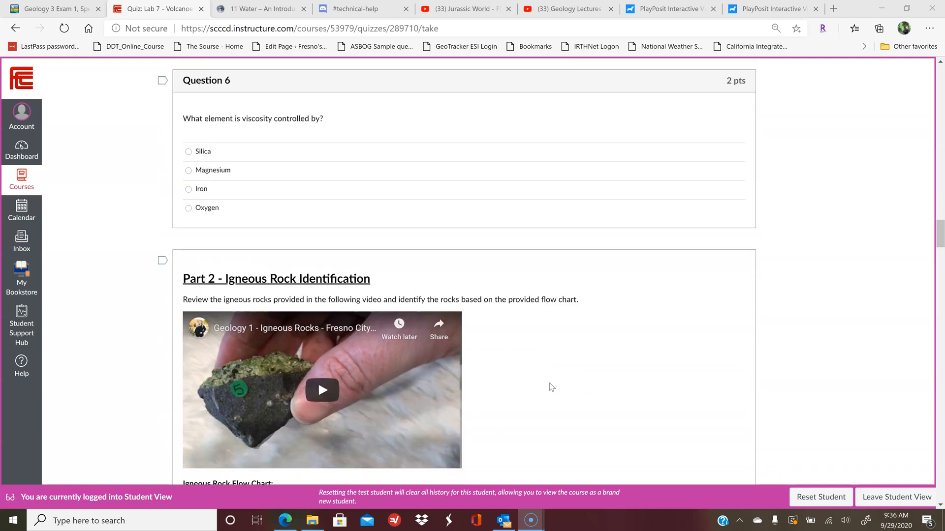
View Questions 7–8 on sample 1, then return to the Igneous Rock Flow Chart link
scroll("down", 3)
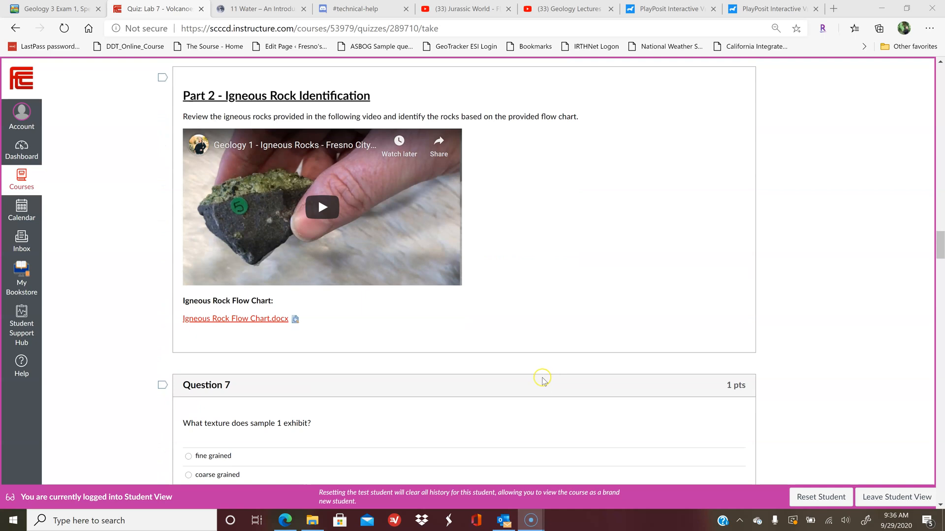
mouse_move(525, 348)
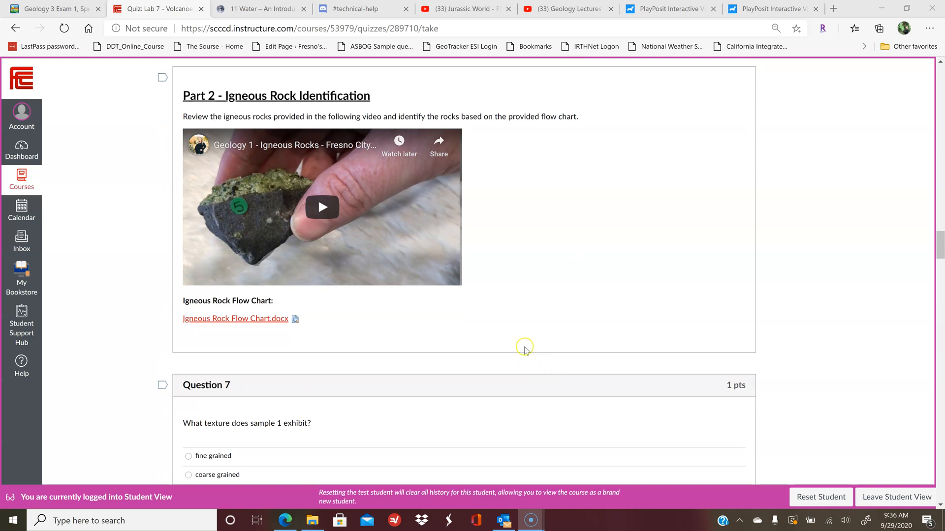
mouse_move(442, 322)
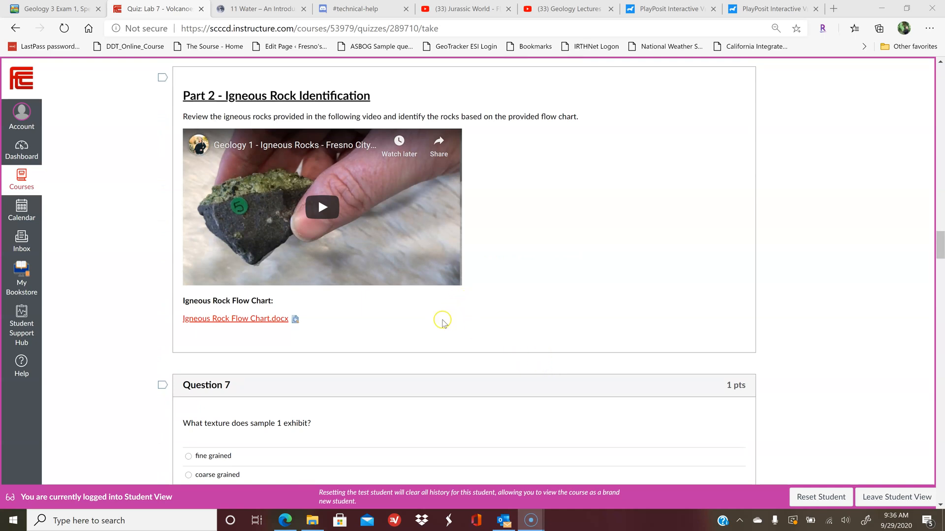
mouse_move(471, 357)
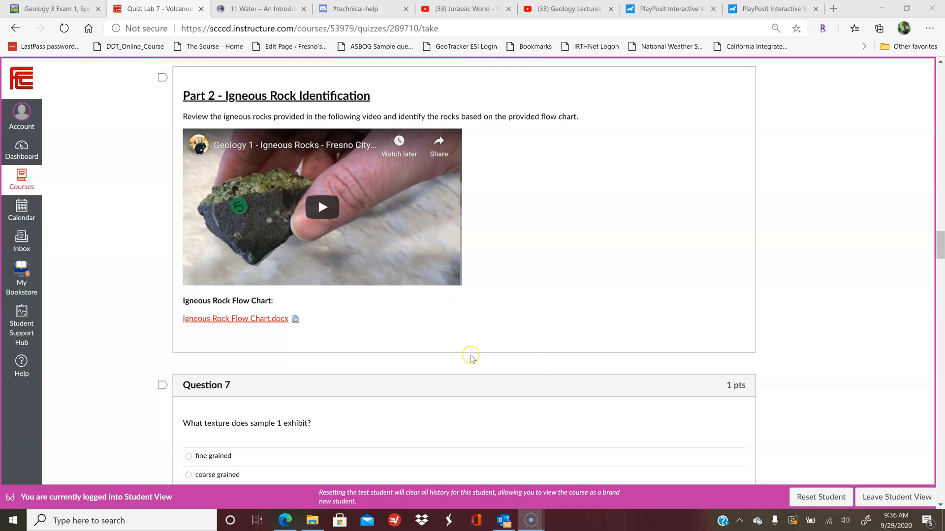
mouse_move(472, 358)
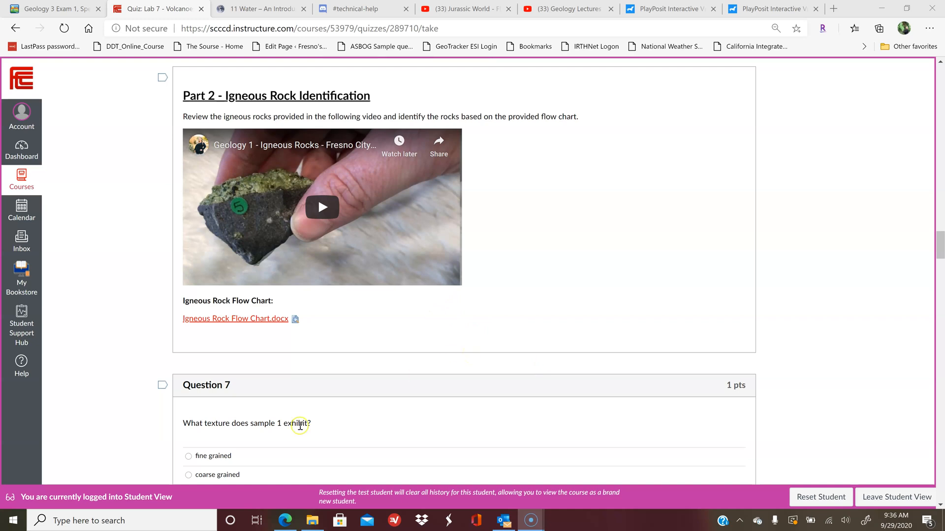
scroll("down", 3)
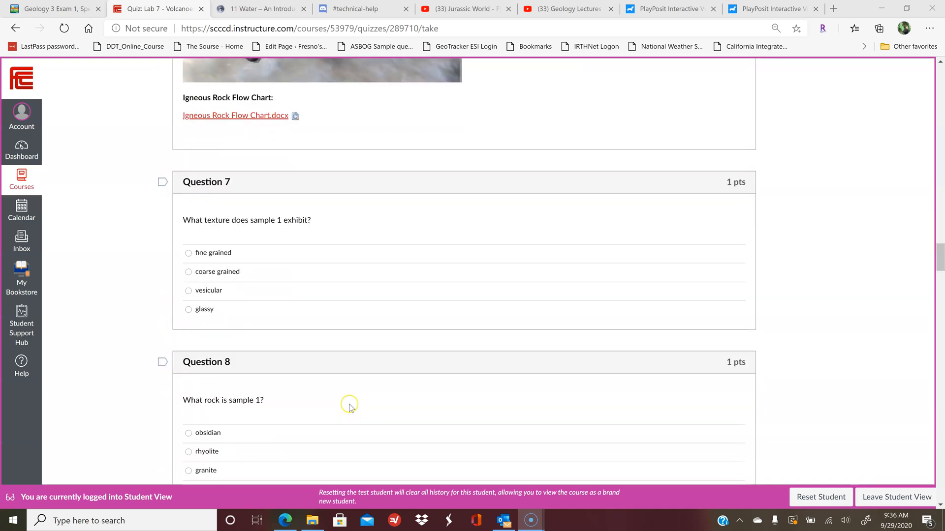
mouse_move(224, 272)
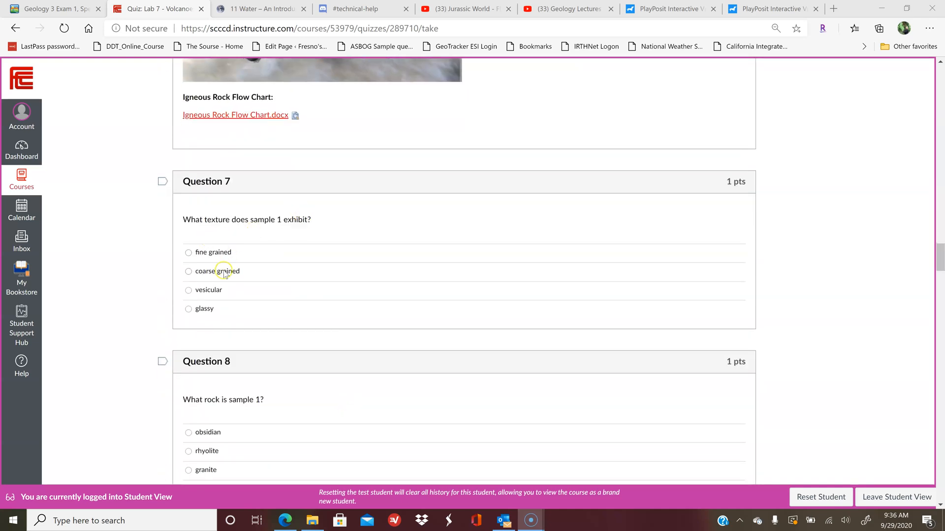
mouse_move(274, 233)
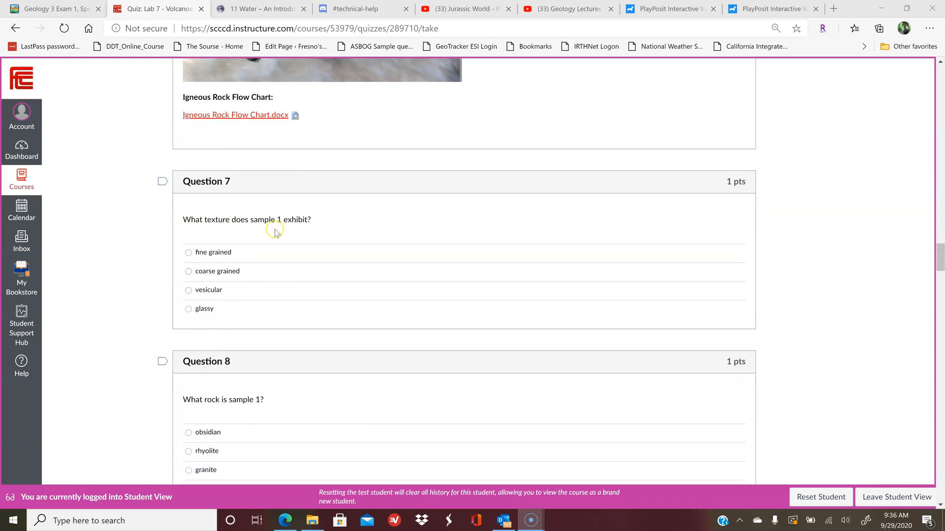
mouse_move(247, 320)
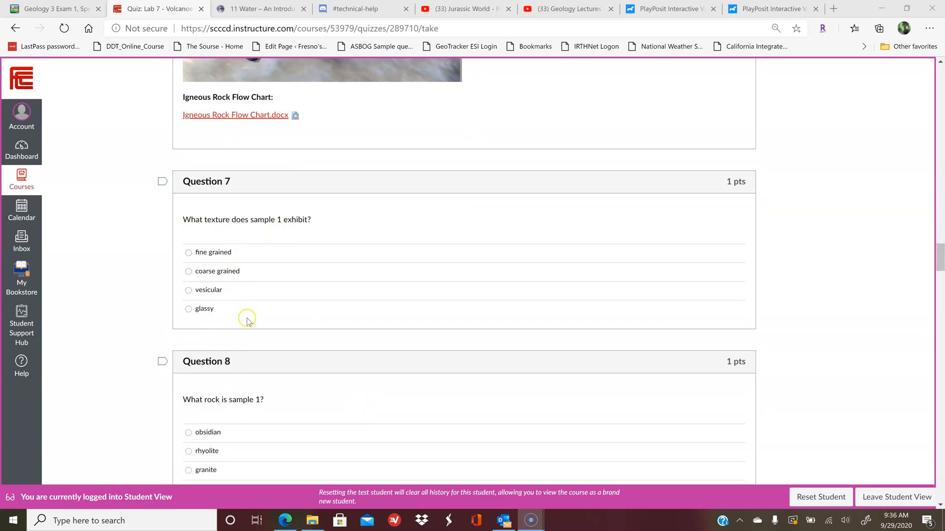
scroll("down", 3)
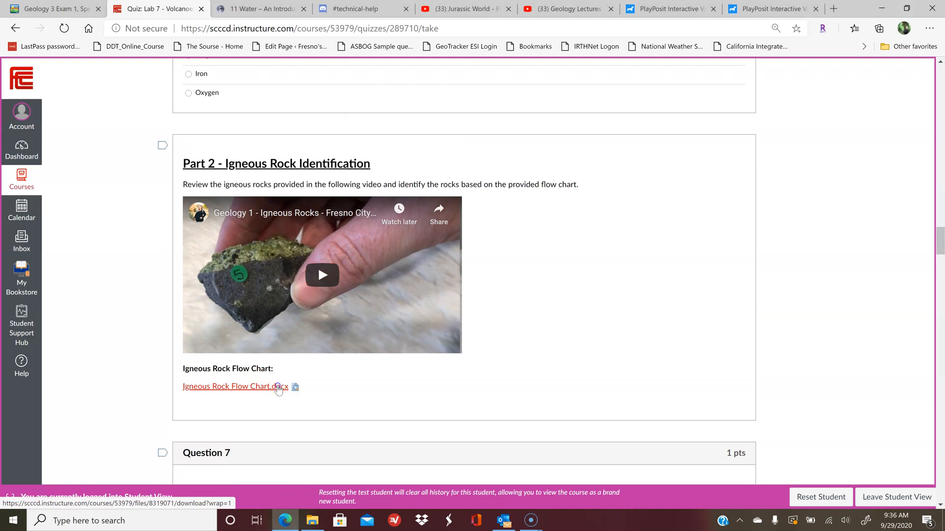
Download Igneous Rock Flow Chart.docx and open it from the download bar
left_click(234, 386)
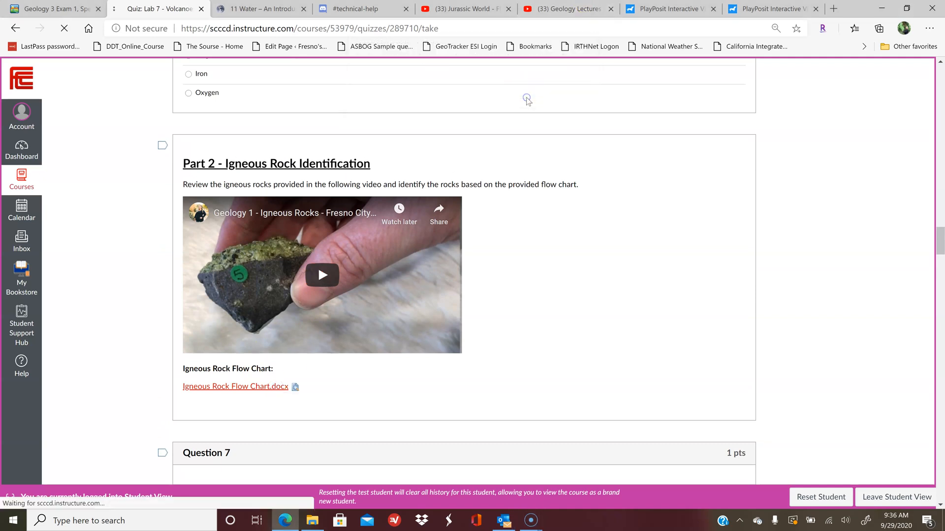
left_click(235, 386)
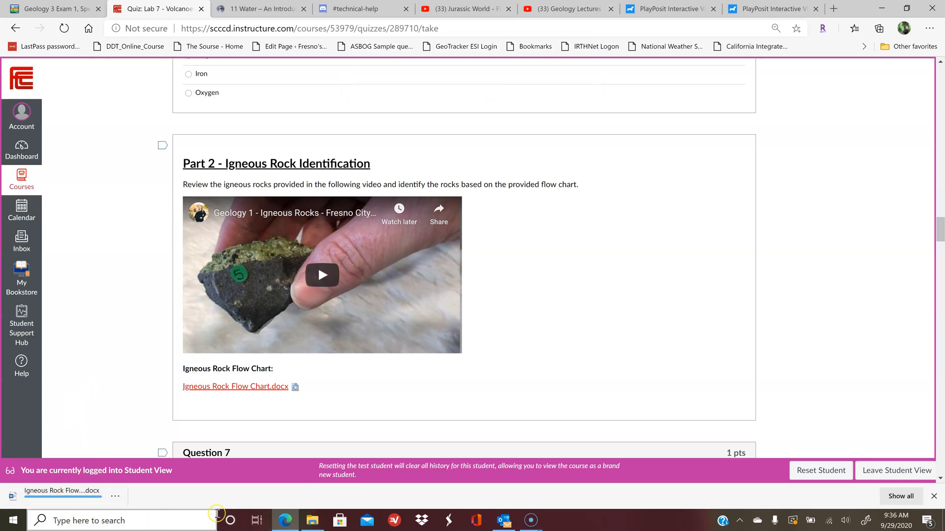
left_click(62, 490)
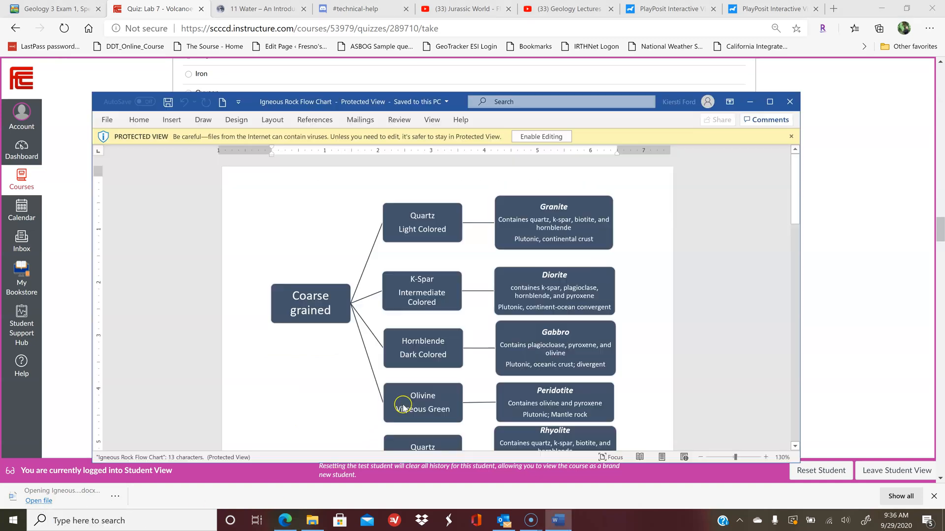
Maximise the flow chart in Word and scroll to the coarse and fine fragment branches
left_click(769, 101)
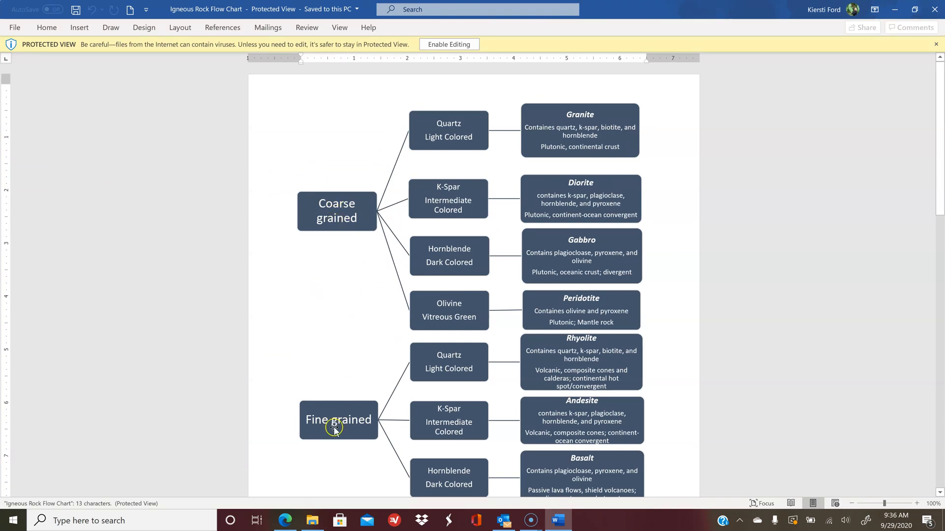
scroll("down", 3)
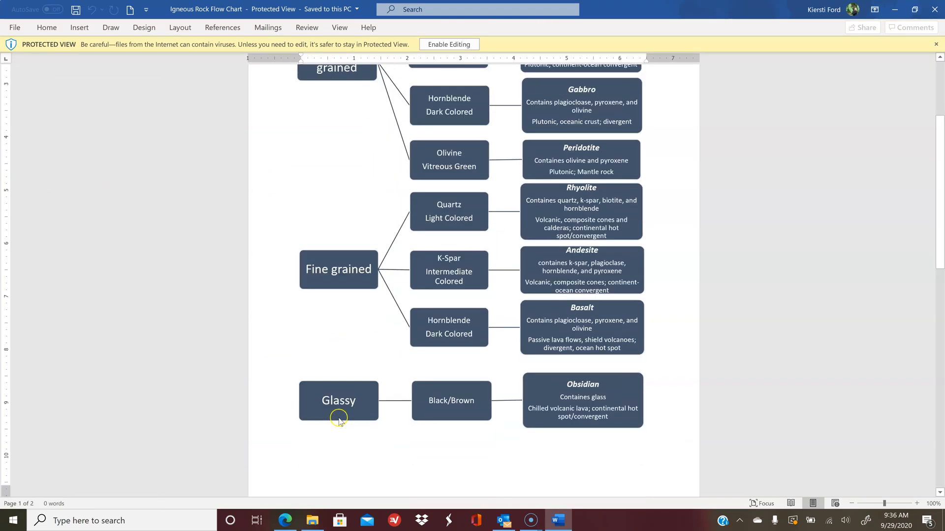
scroll("down", 3)
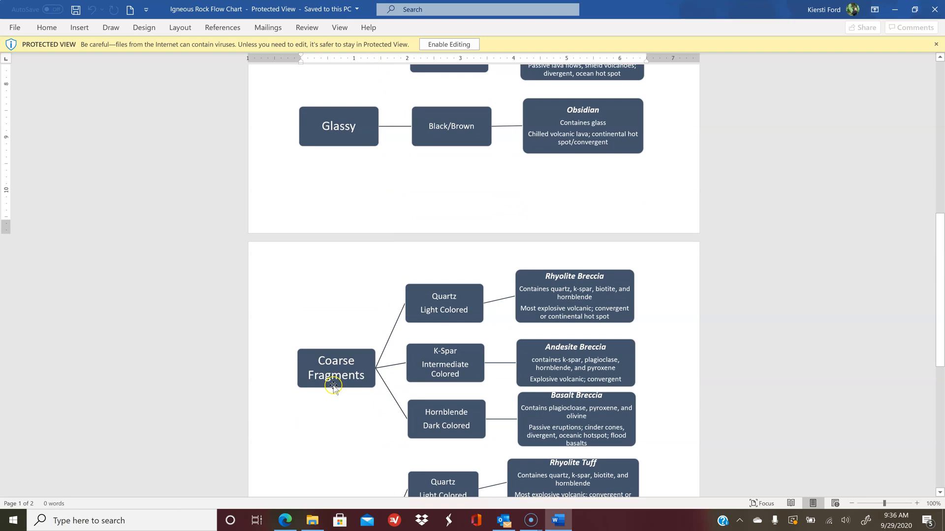
scroll("down", 3)
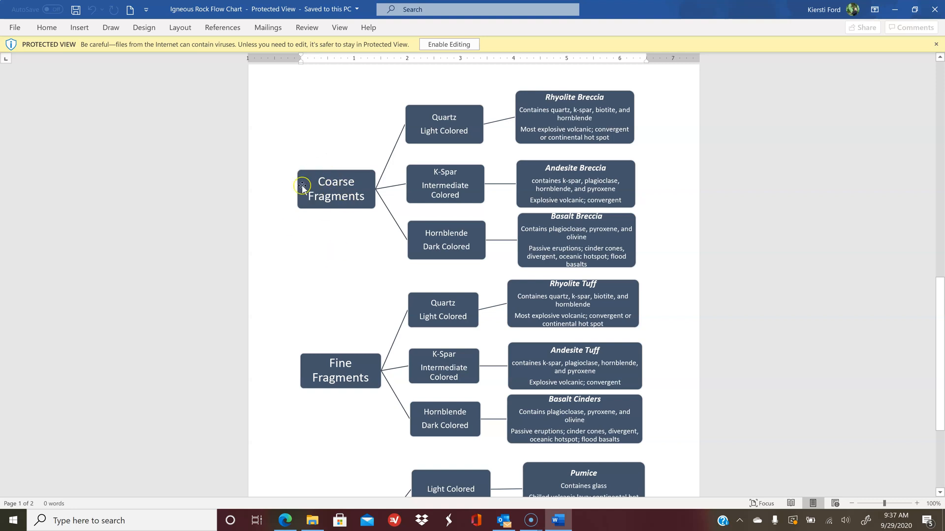
mouse_move(352, 325)
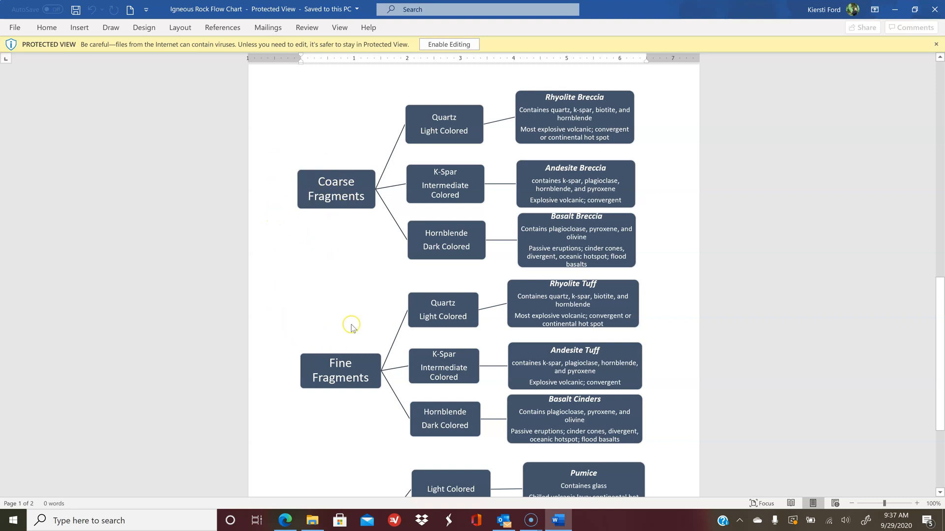
mouse_move(330, 421)
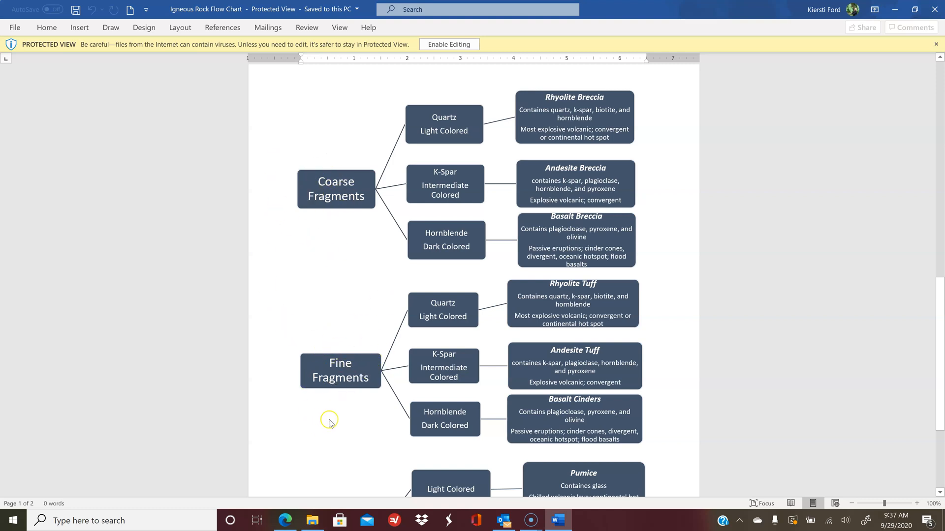
mouse_move(351, 155)
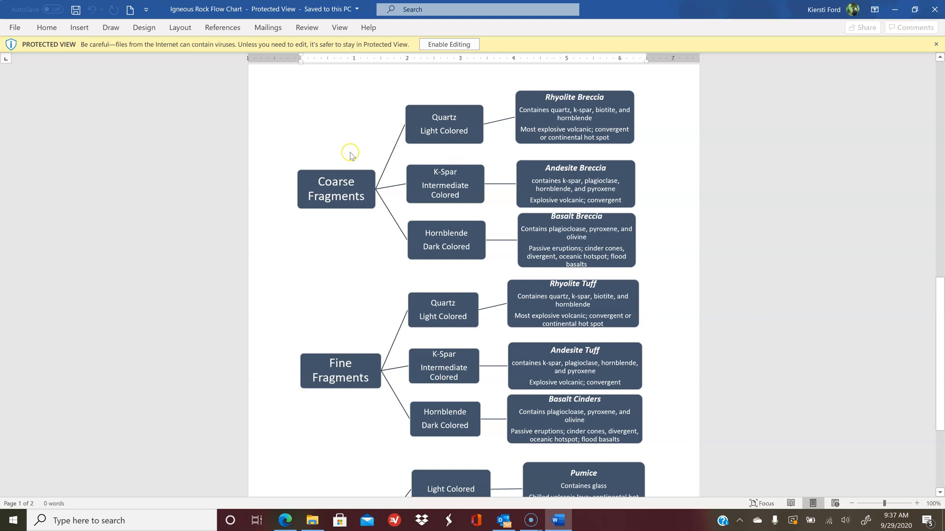
mouse_move(333, 189)
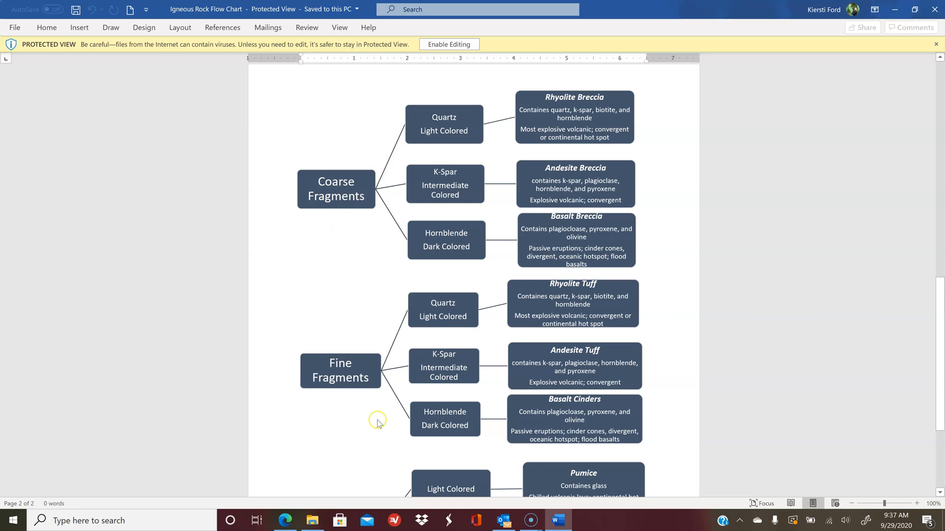
mouse_move(357, 363)
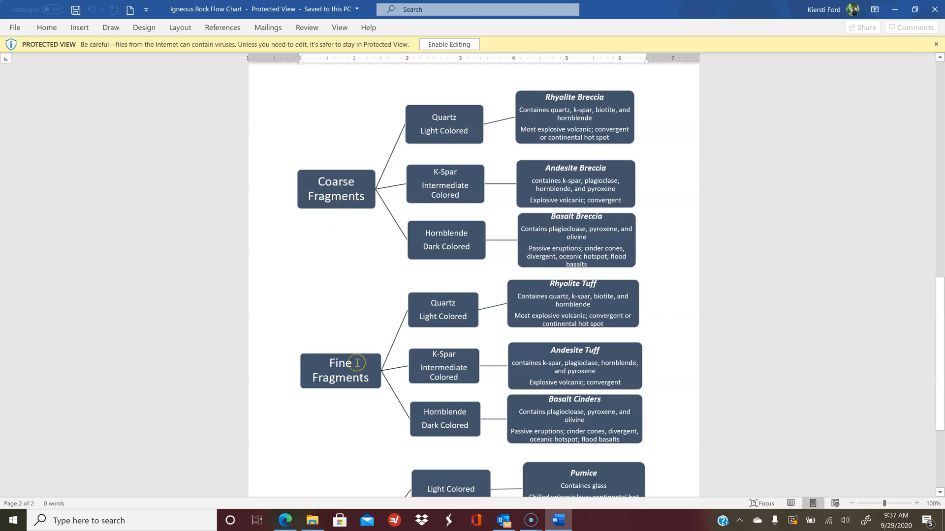
scroll("down", 3)
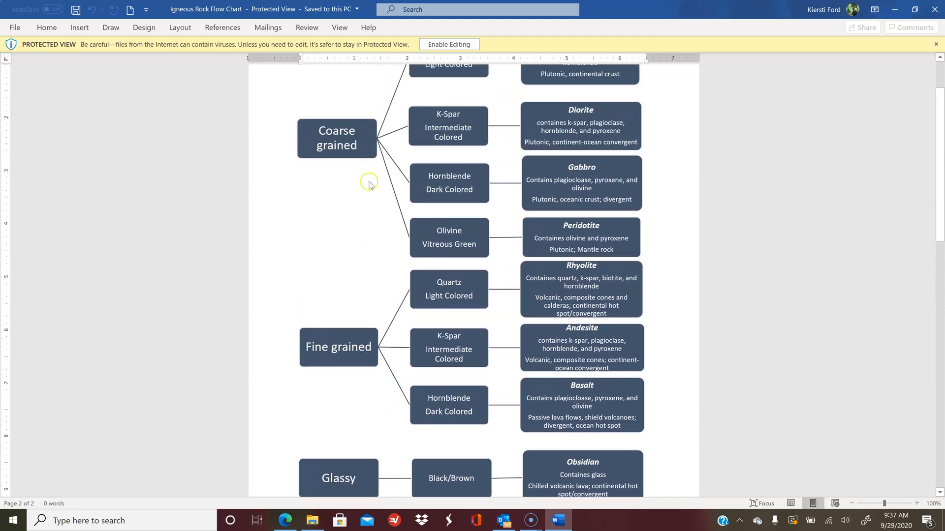
mouse_move(355, 266)
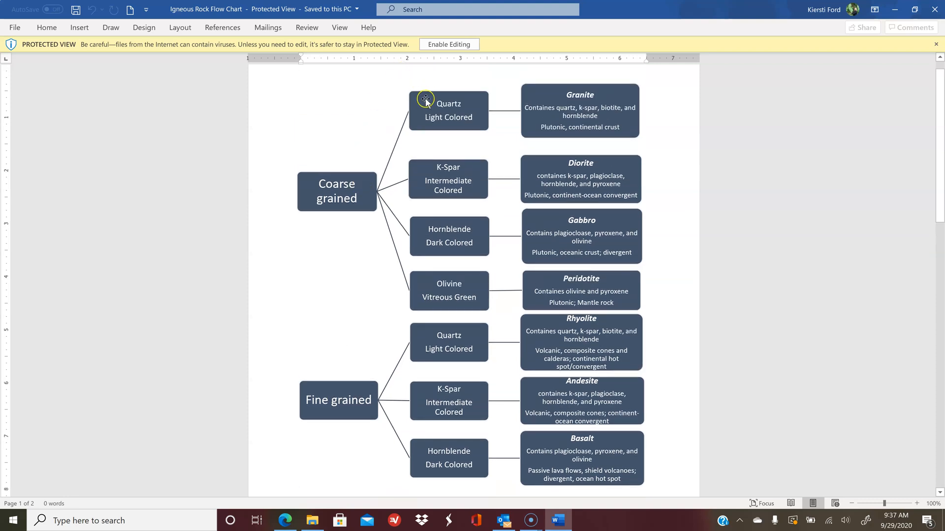
mouse_move(447, 286)
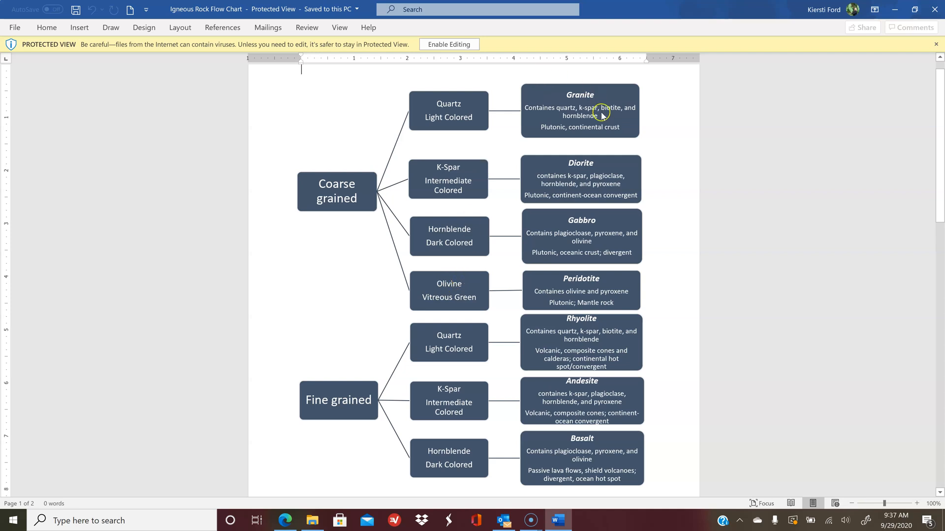
mouse_move(613, 305)
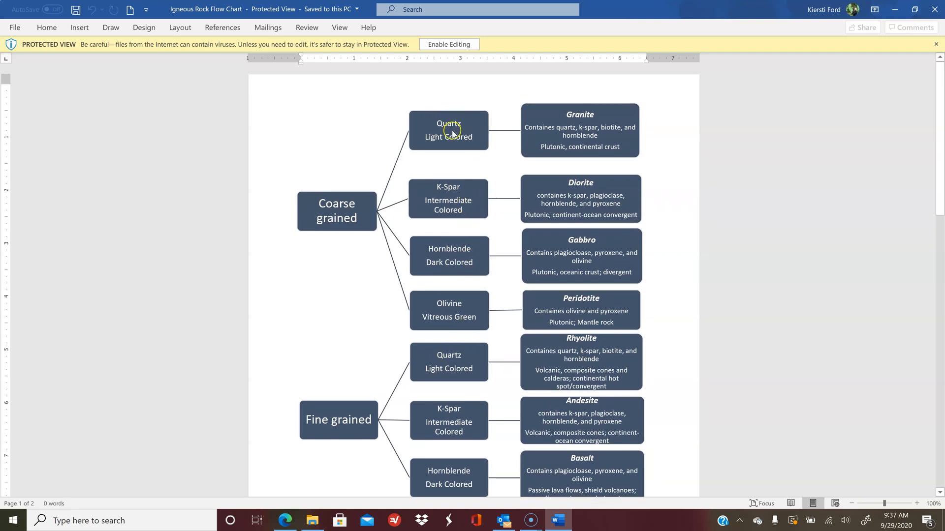
mouse_move(541, 318)
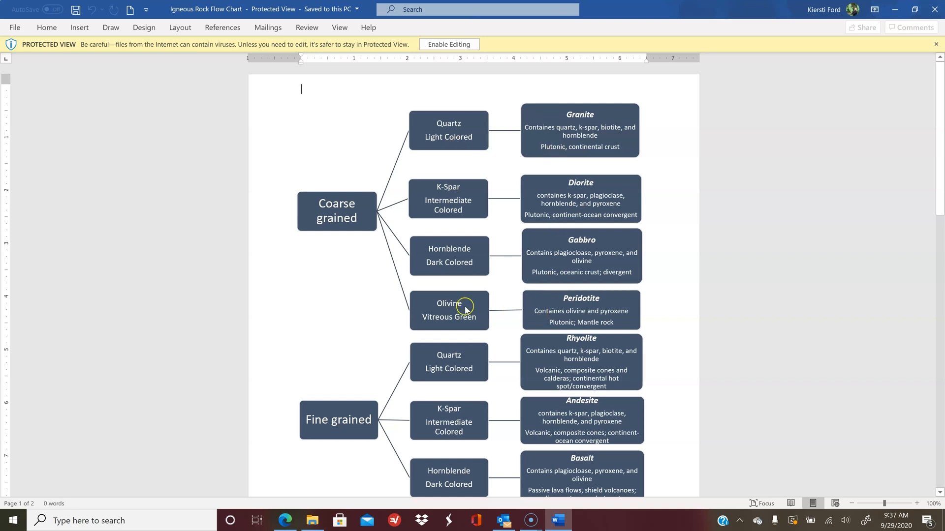
mouse_move(449, 269)
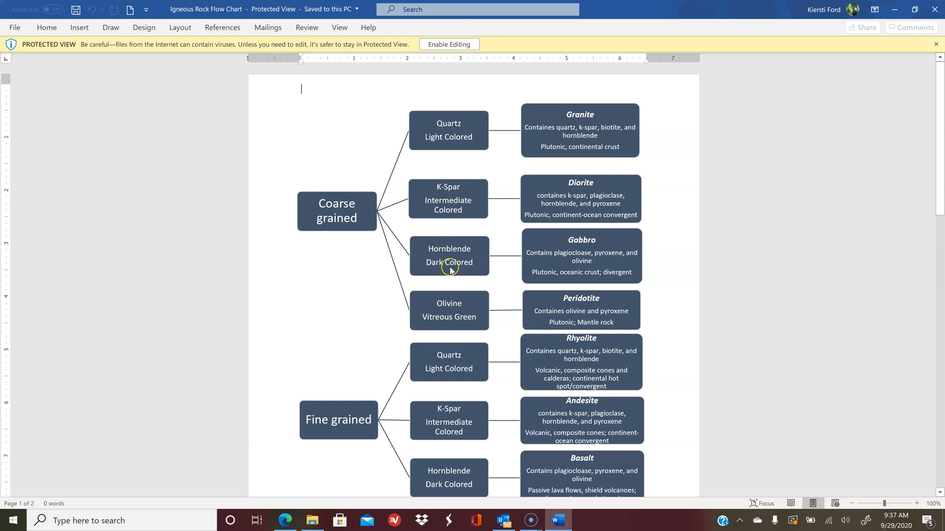
mouse_move(579, 256)
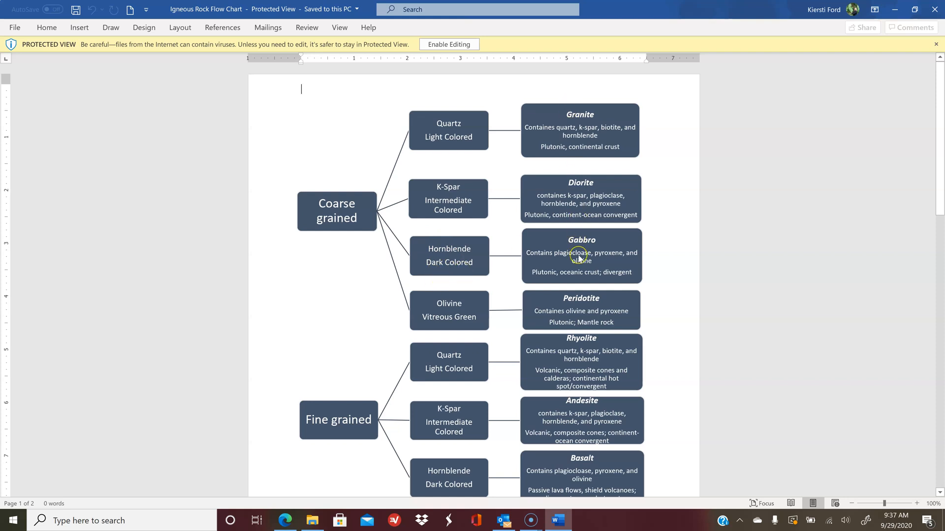
mouse_move(592, 196)
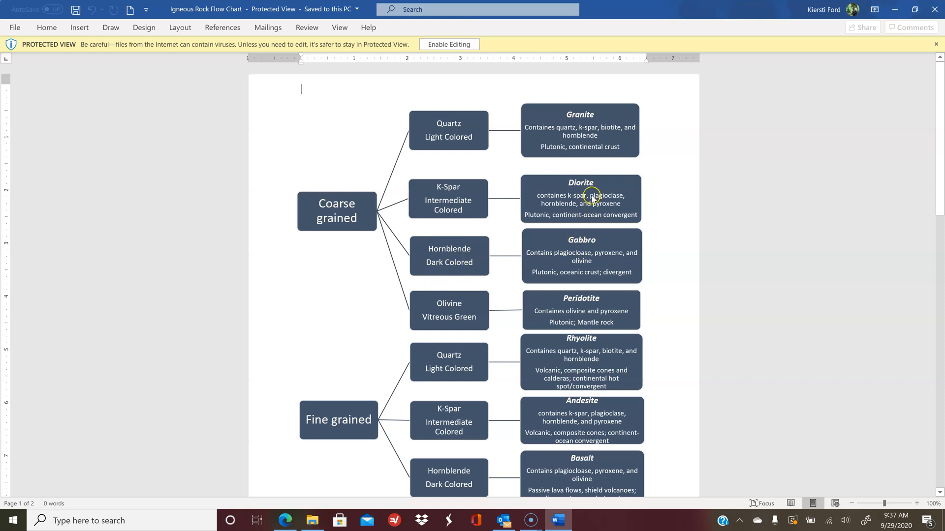
mouse_move(506, 203)
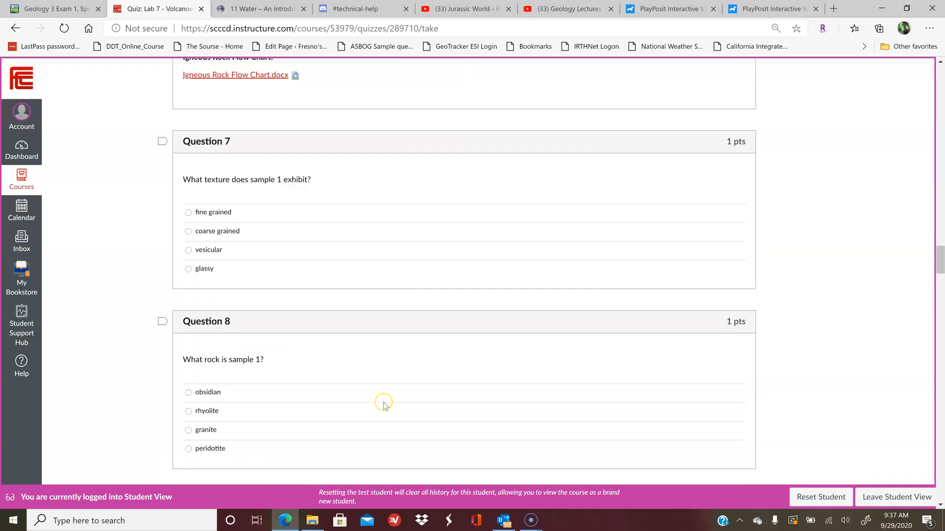
Scroll to Question 9 and highlight the 'coarse grained rocks are plutonic' hint
scroll("down", 3)
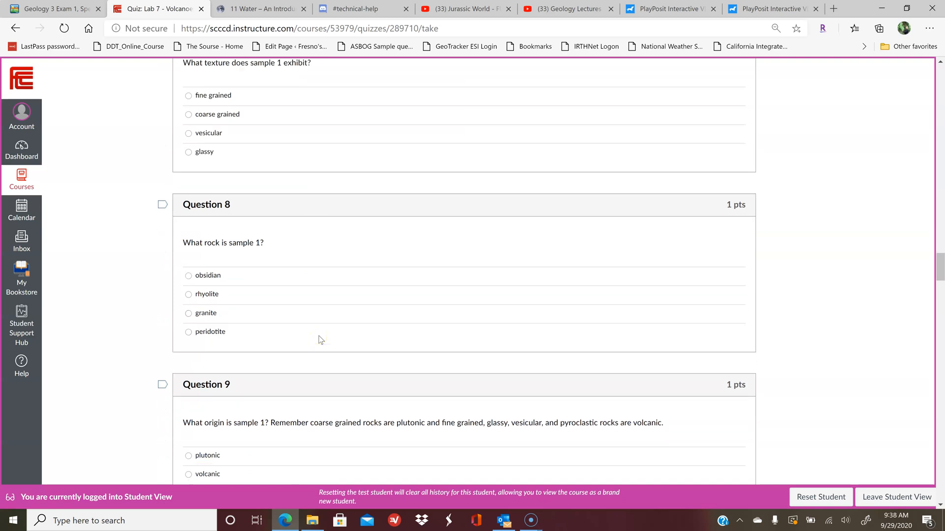
scroll("down", 3)
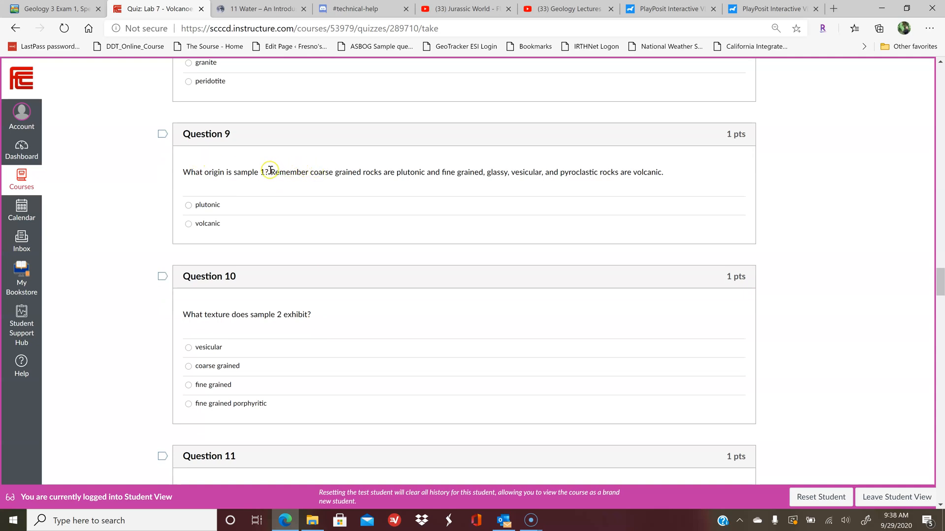
left_click_drag(271, 172, 663, 172)
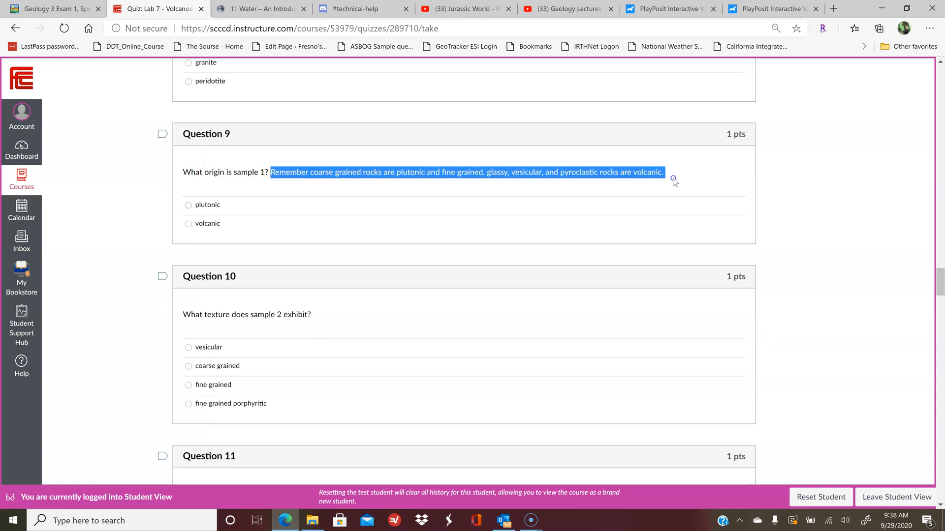
mouse_move(211, 193)
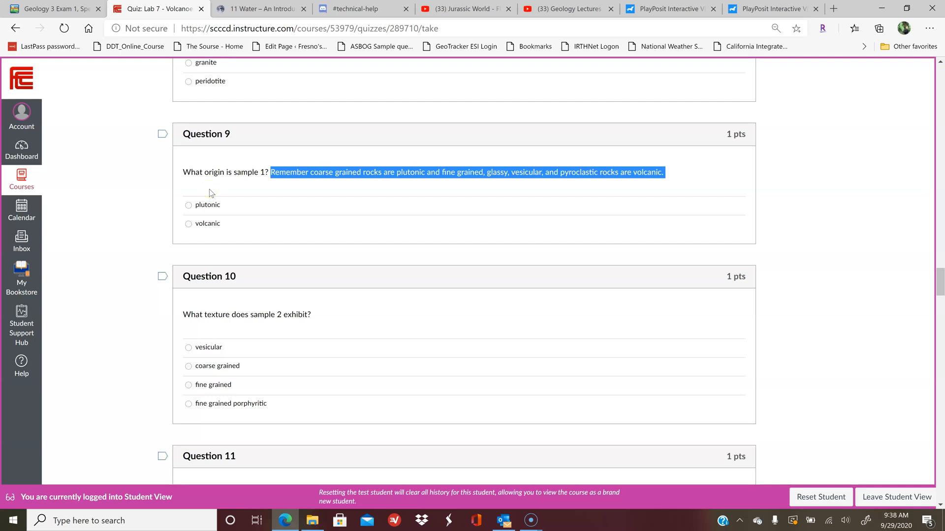
mouse_move(343, 174)
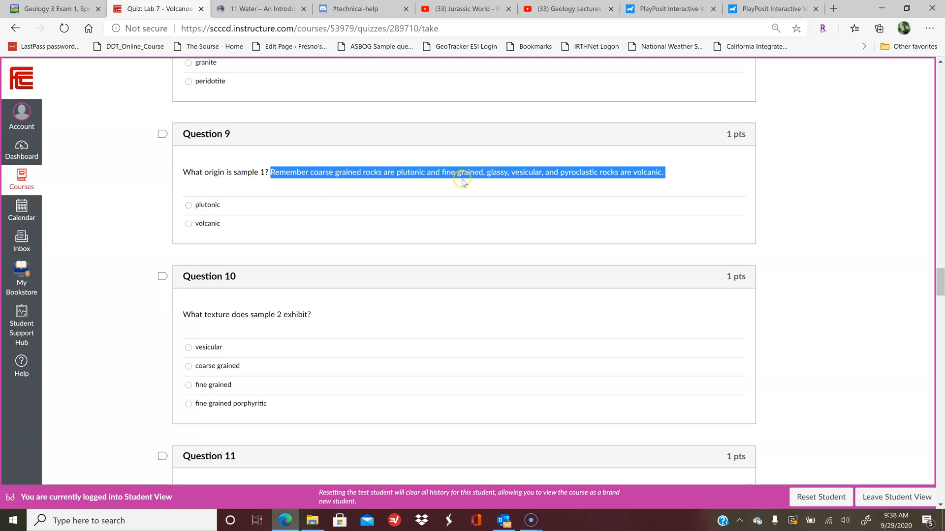
mouse_move(576, 188)
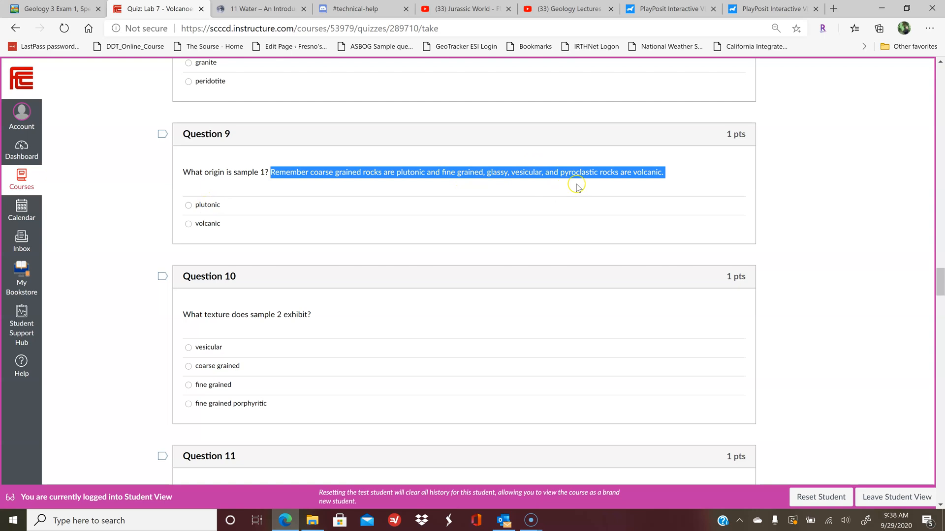
mouse_move(181, 205)
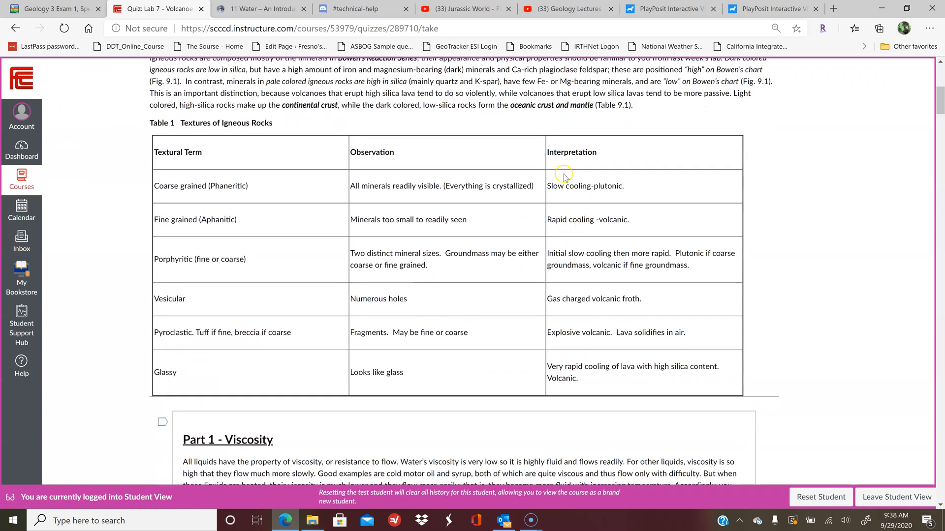
mouse_move(625, 191)
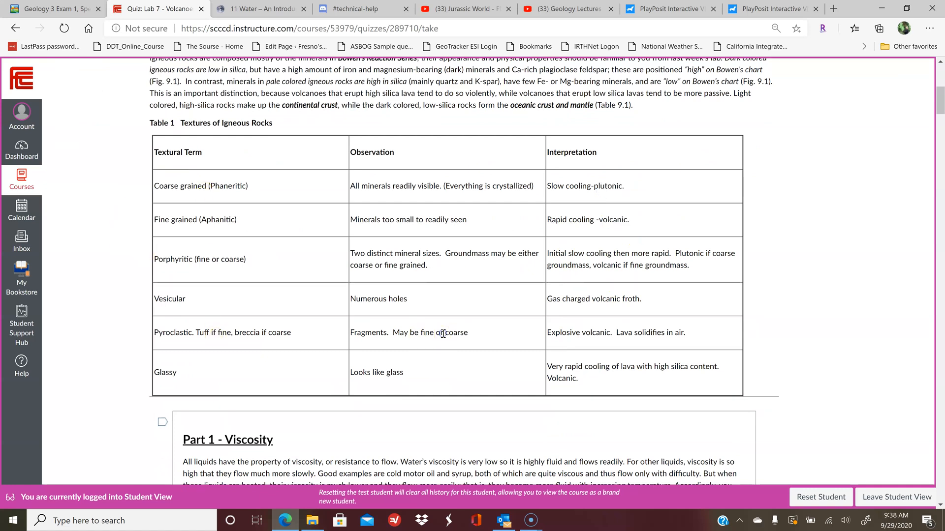
Scroll back down from Table 1 to Part 2 - Igneous Rock Identification
scroll("down", 3)
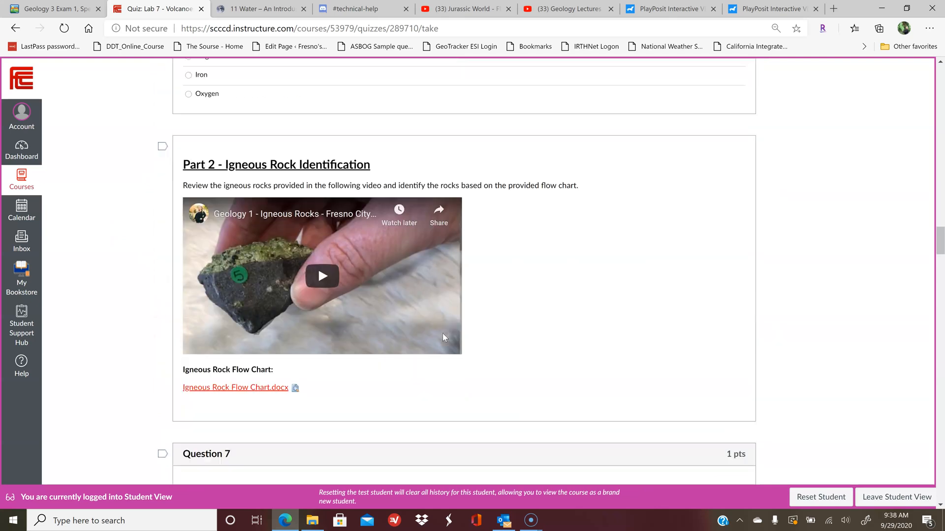
Skim Questions 9–29 down to Question 30 and the Submit Quiz area
scroll("down", 3)
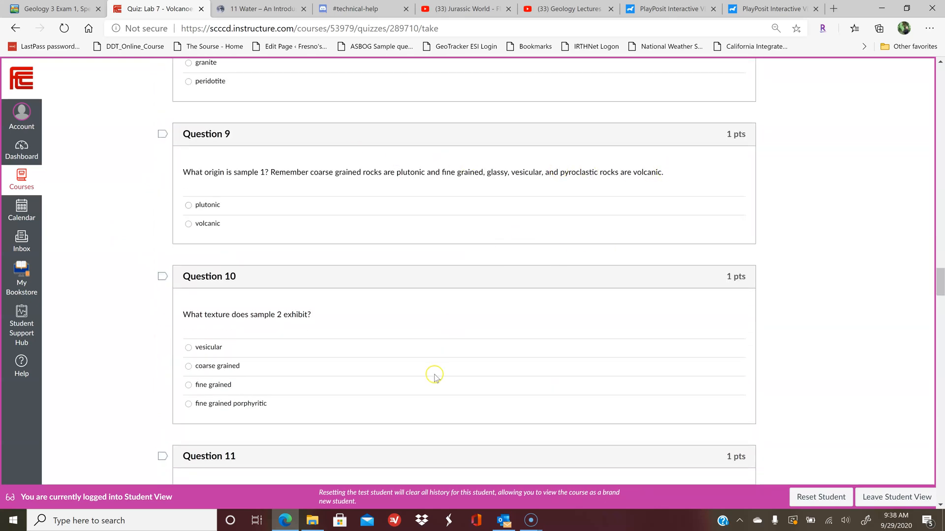
scroll("down", 3)
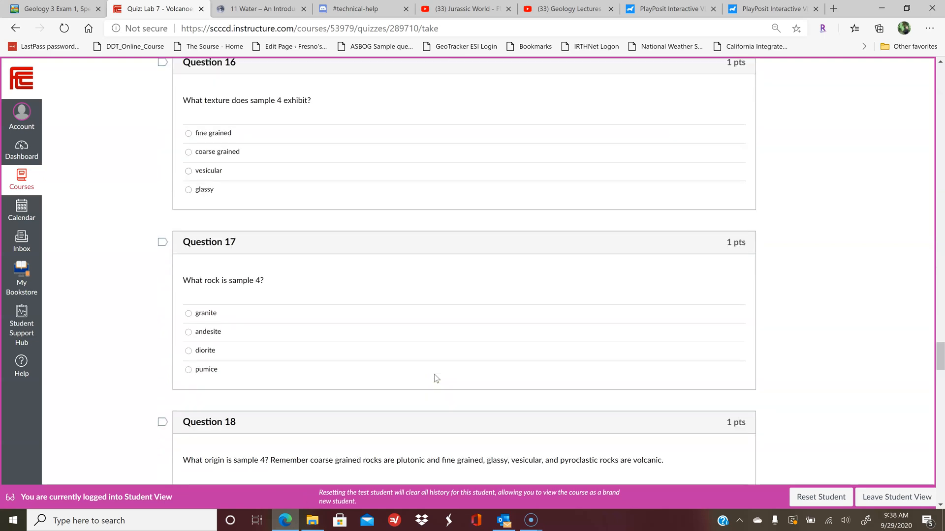
scroll("down", 3)
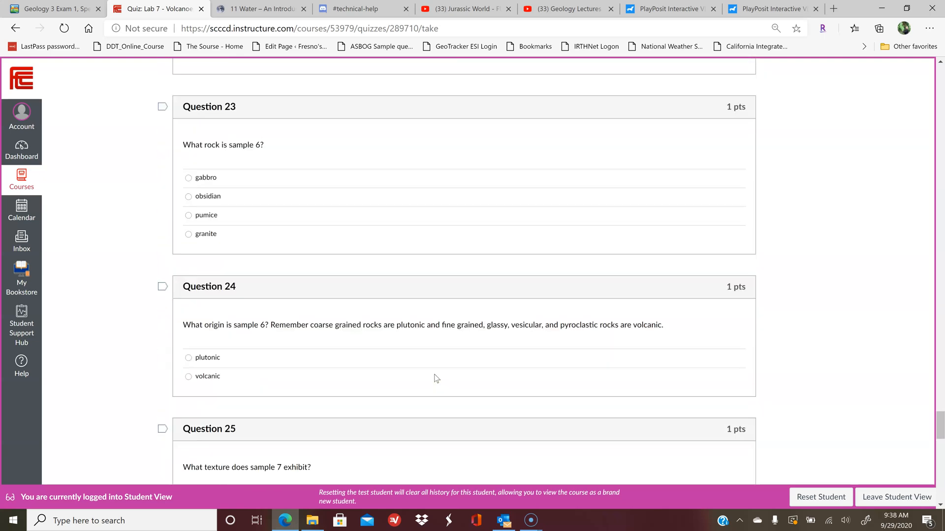
scroll("down", 3)
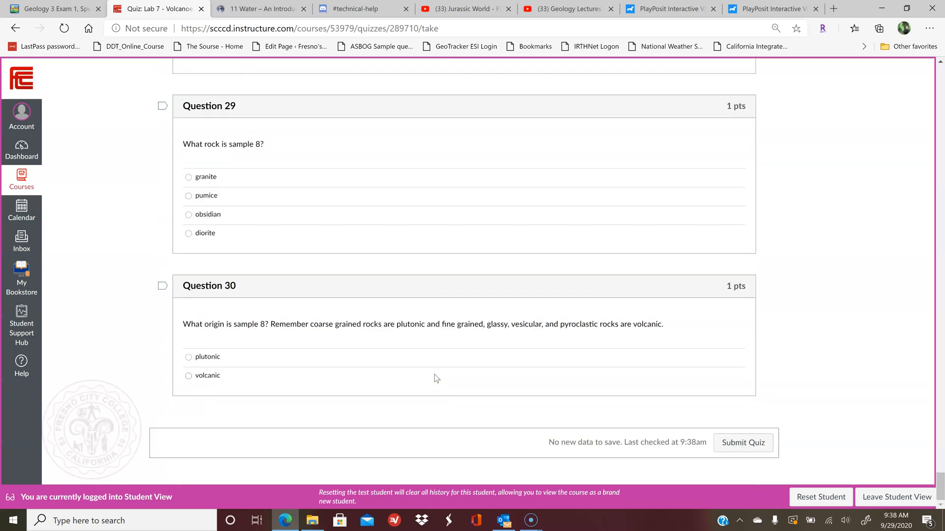
mouse_move(561, 404)
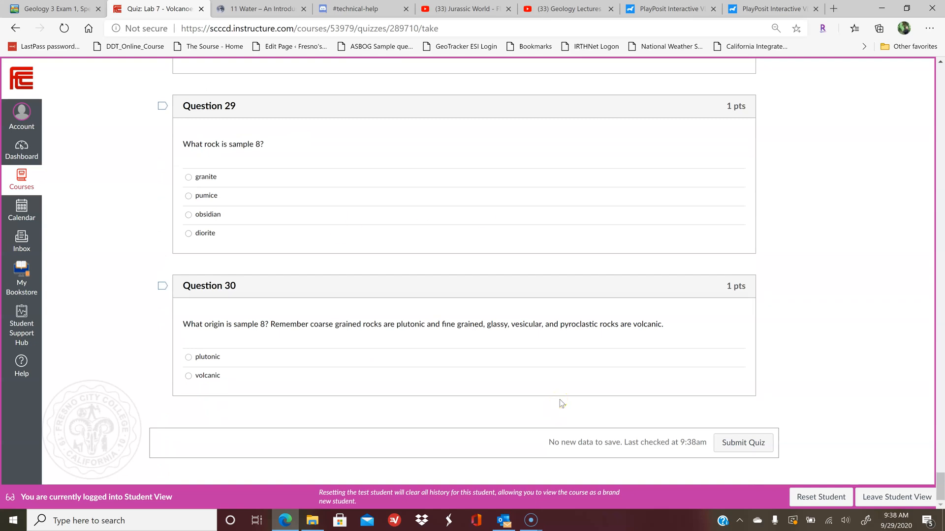